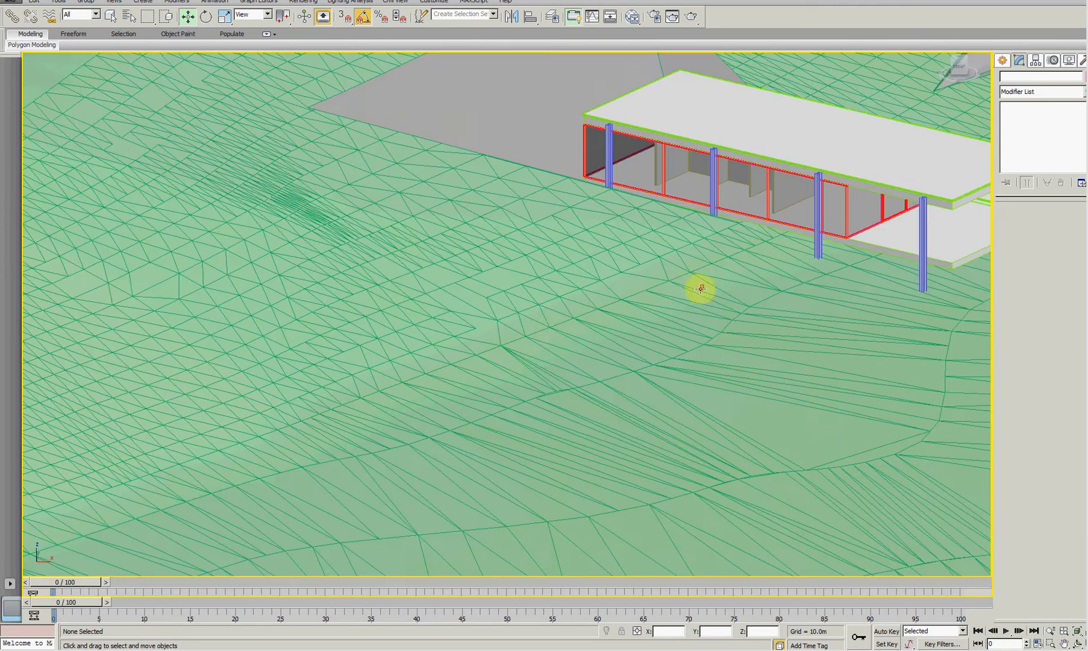
Zoom out to show the entire Terrain002 site around the house
scroll("down", 3)
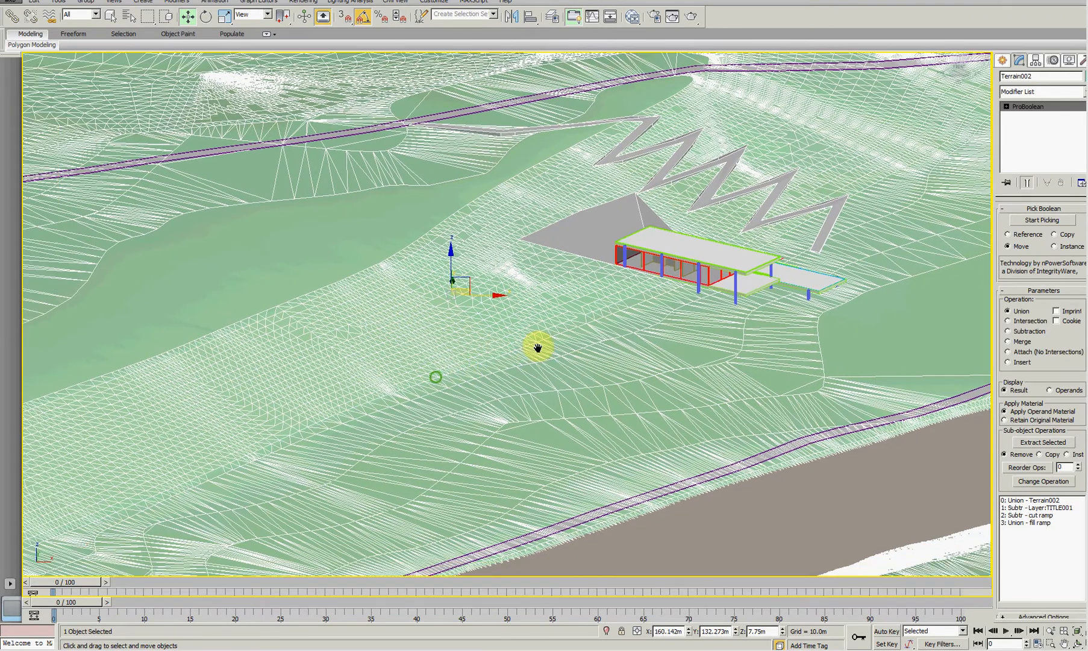
left_click_drag(538, 348, 657, 355)
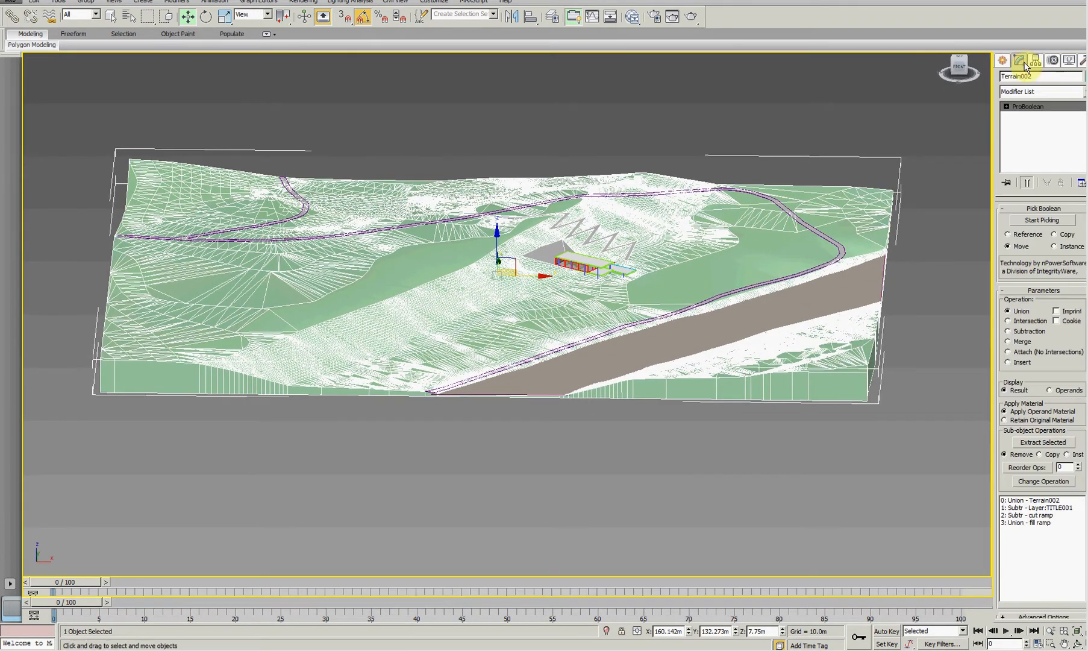
Add Edit Poly from the Modifier List onto the ProBoolean terrain
left_click(1042, 91)
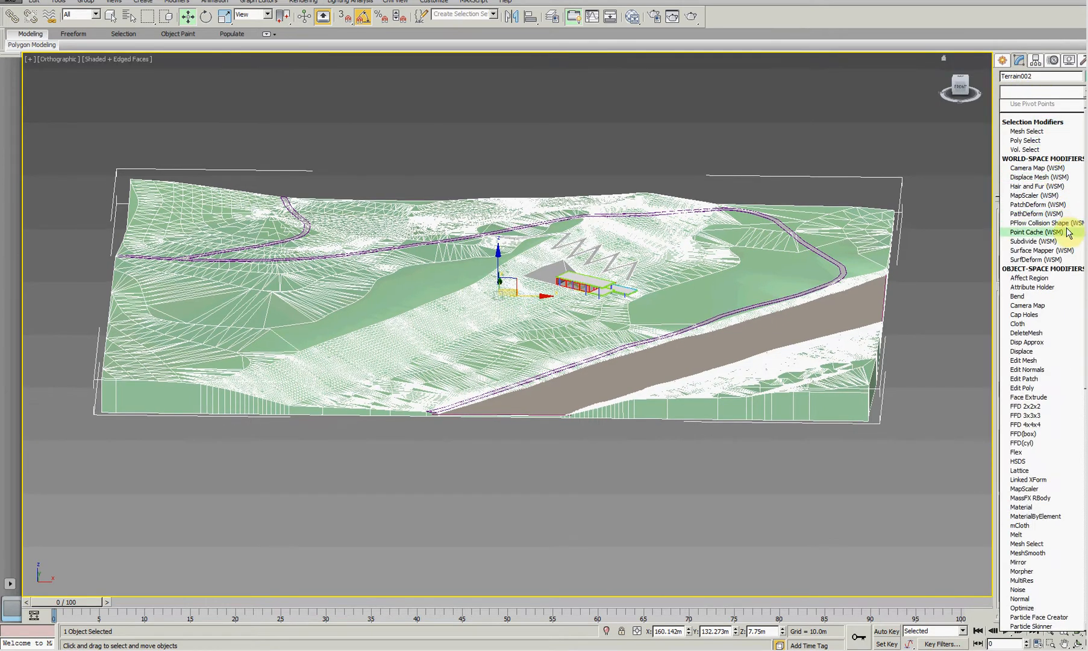
scroll("down", 3)
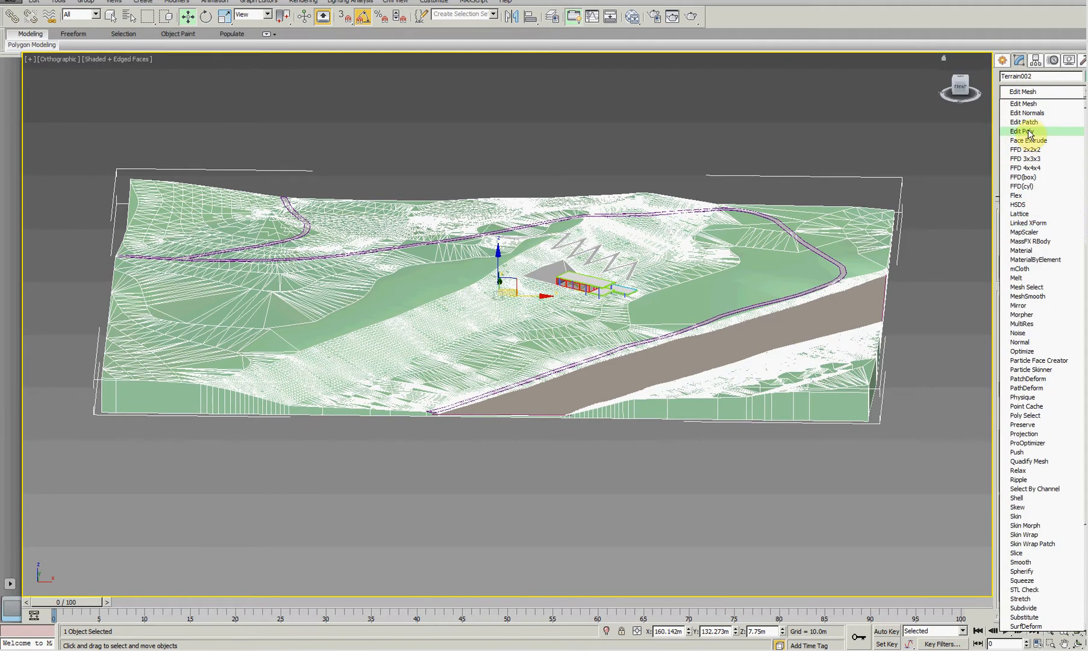
left_click(1023, 131)
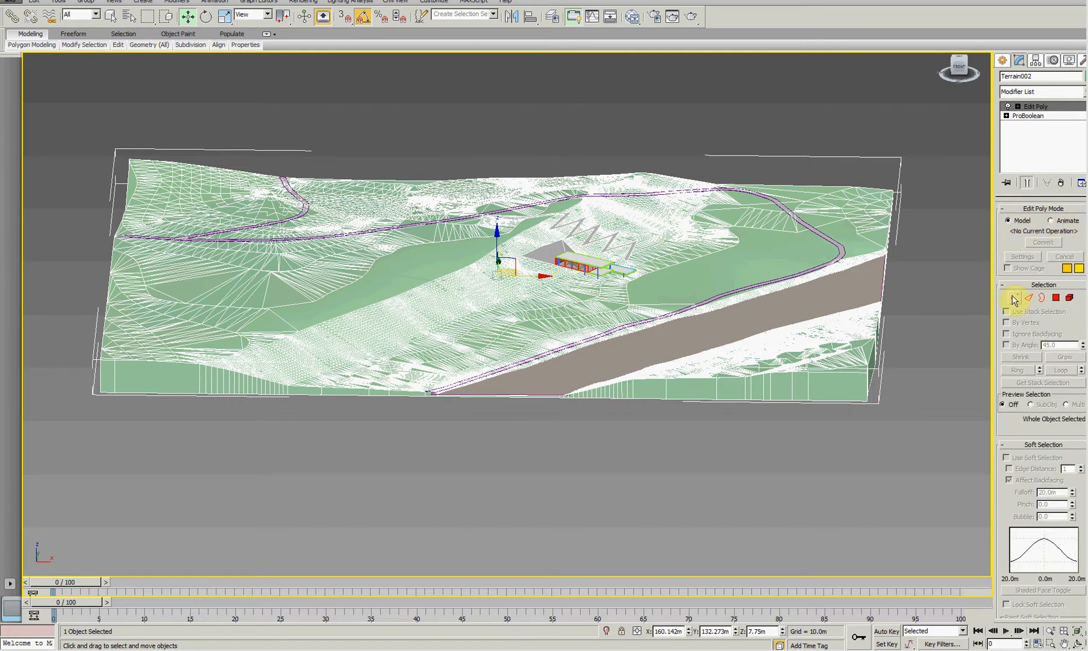
Enter Edge, then Polygon level and select two small triangles left of the house
left_click(1016, 298)
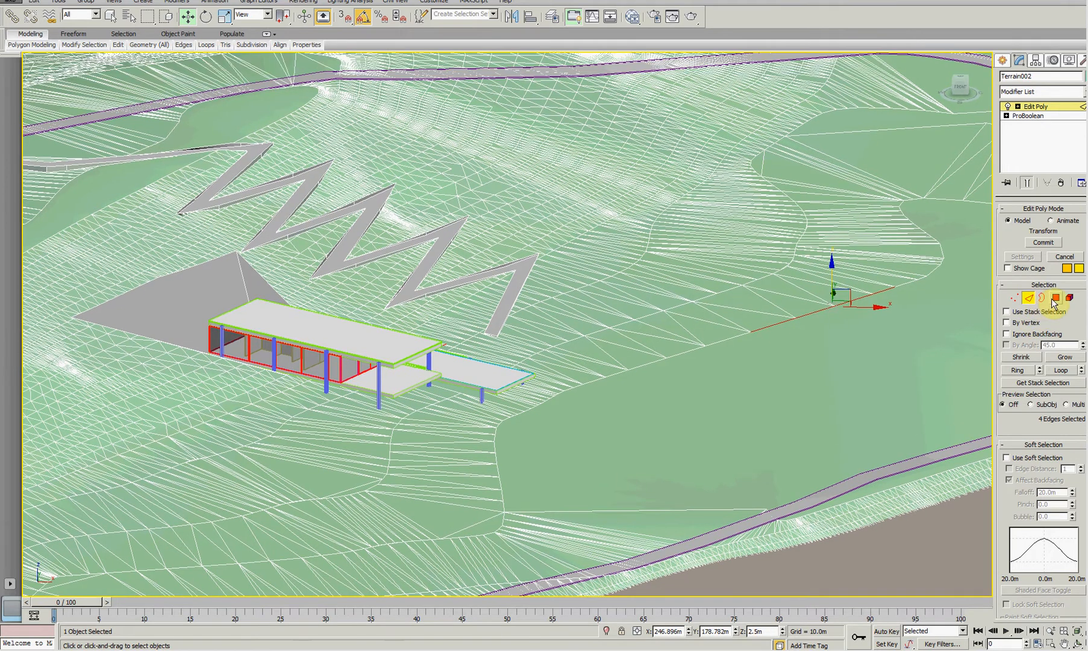
left_click(1055, 297)
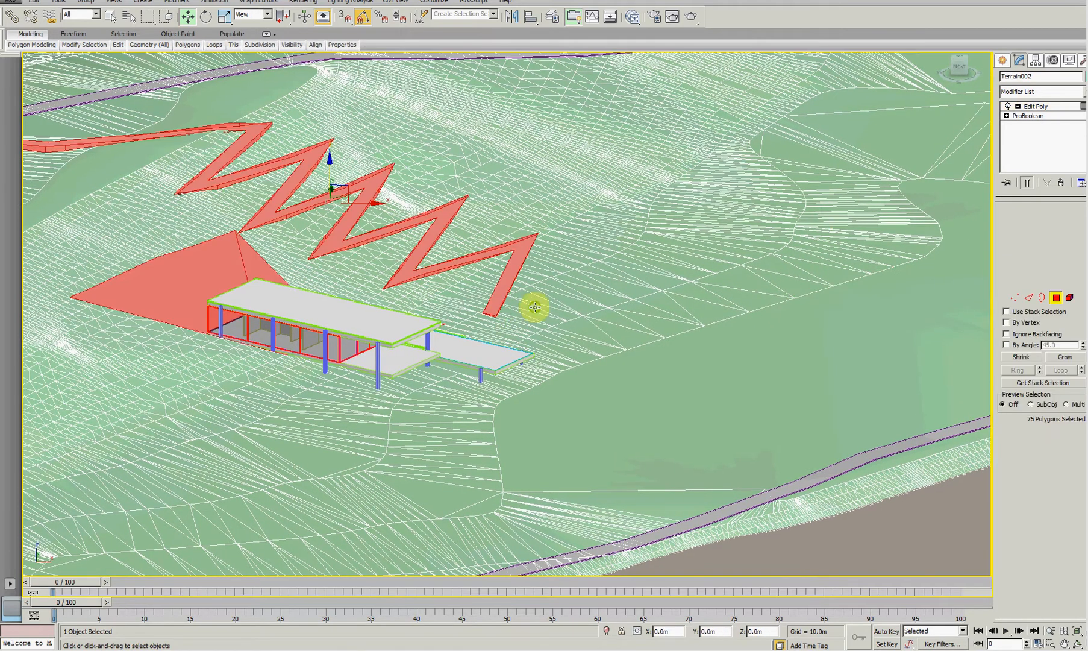
left_click(1029, 106)
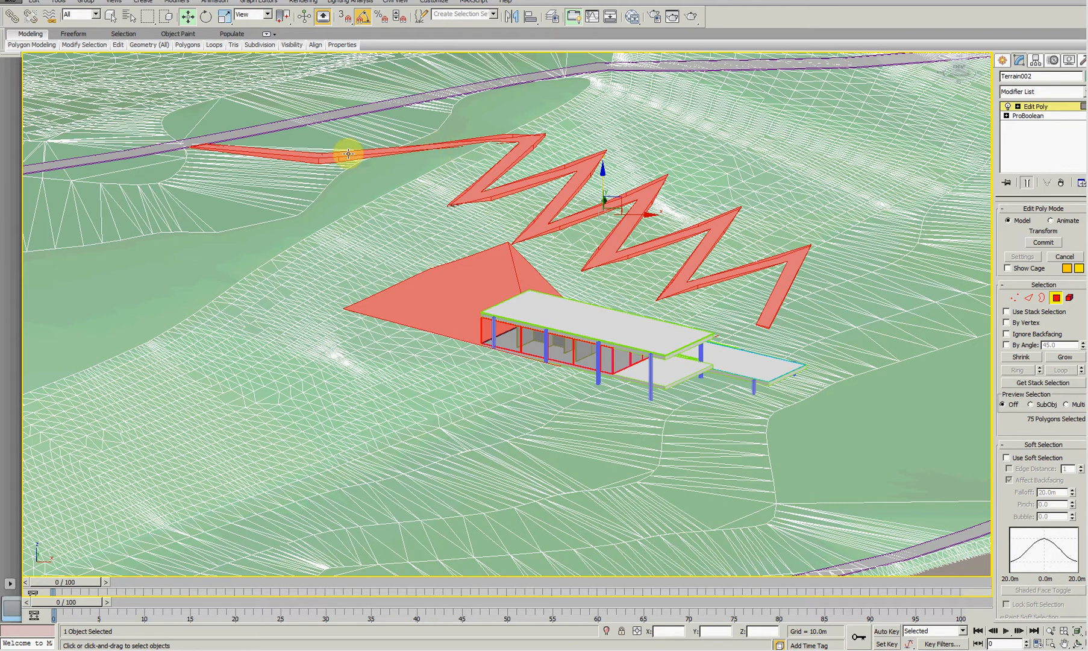
mouse_move(791, 309)
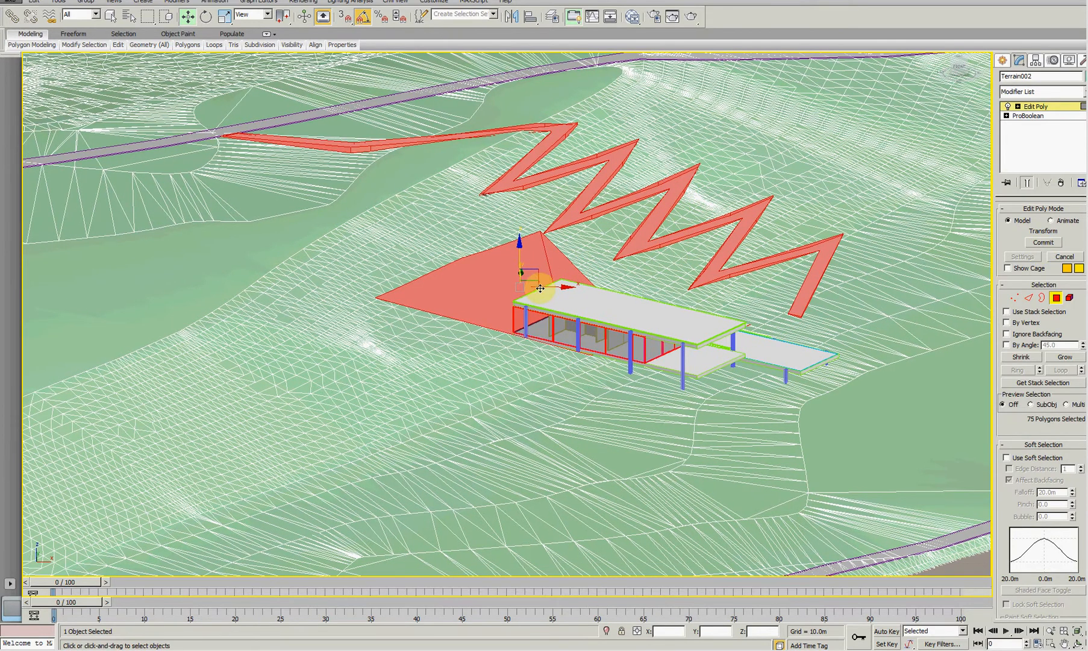
mouse_move(961, 144)
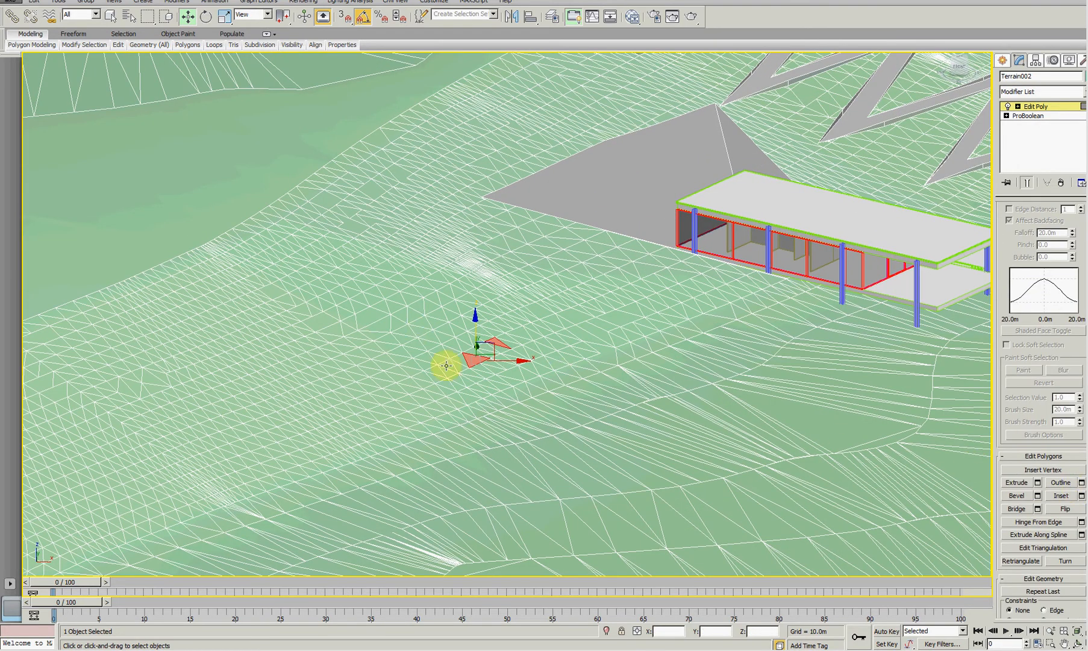
mouse_move(688, 366)
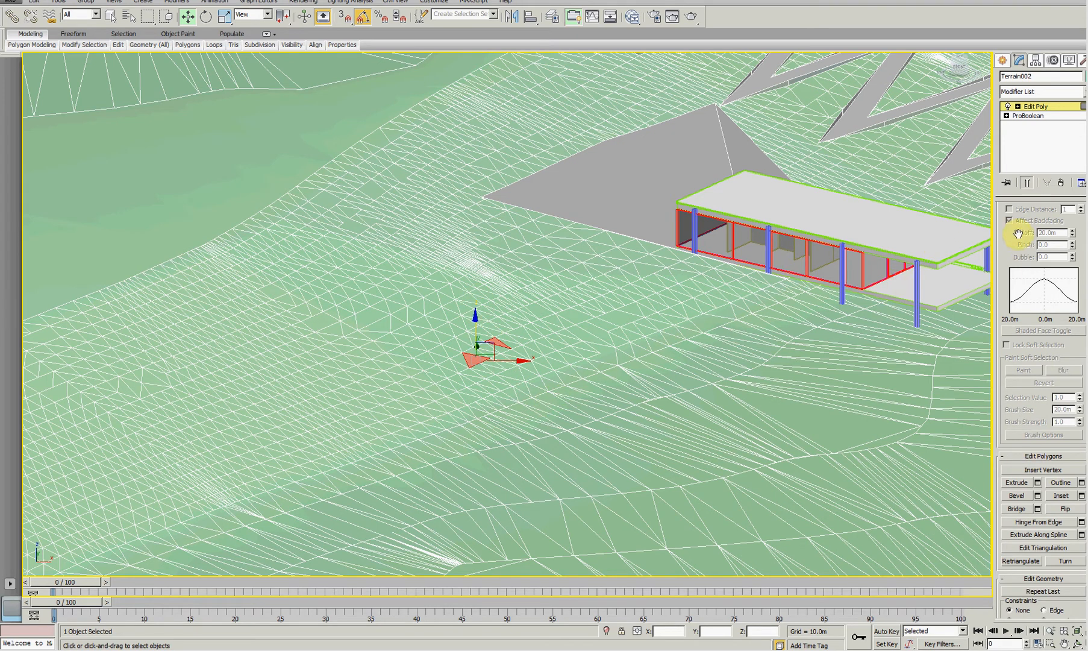
left_click(1016, 297)
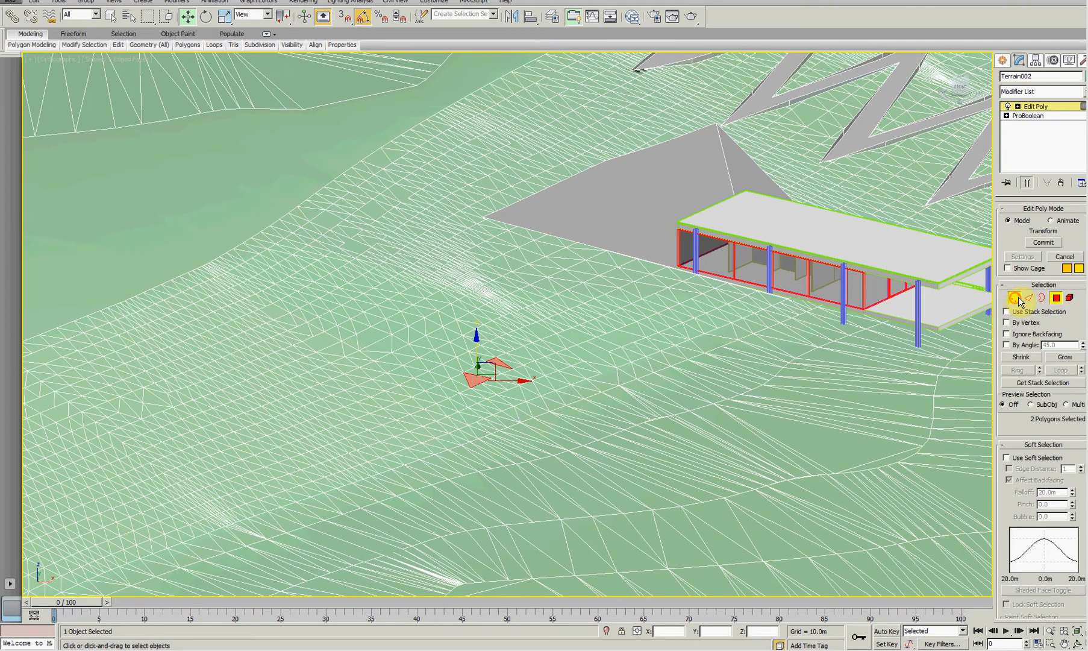
Select a single vertex left of the house with Soft Selection at 14.8 m falloff
left_click(1014, 297)
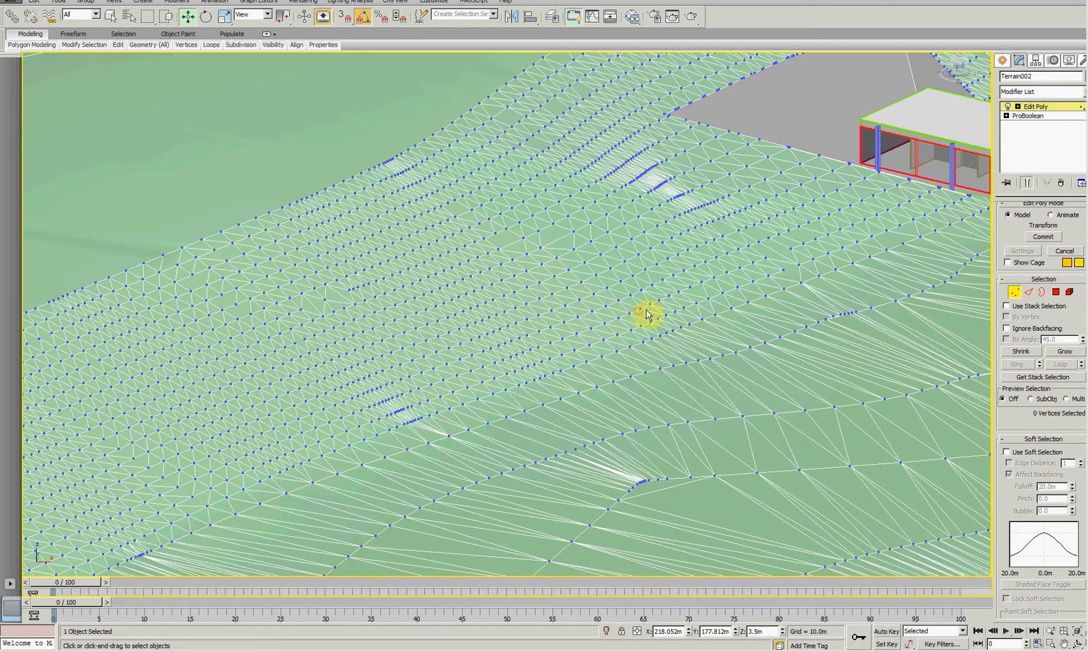
left_click(638, 315)
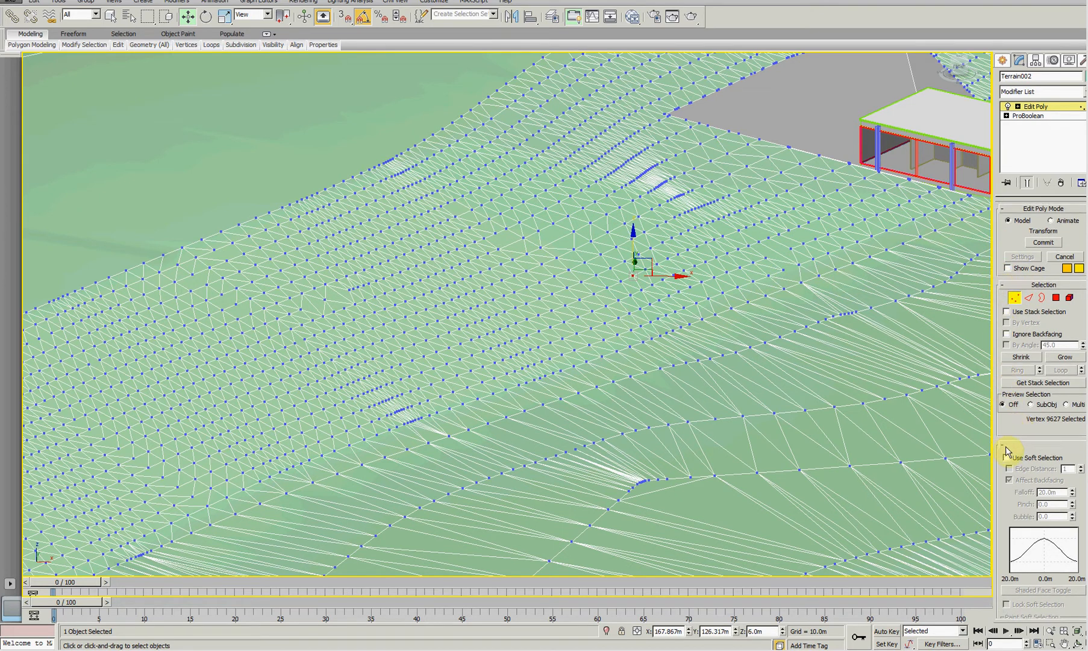
left_click(1009, 444)
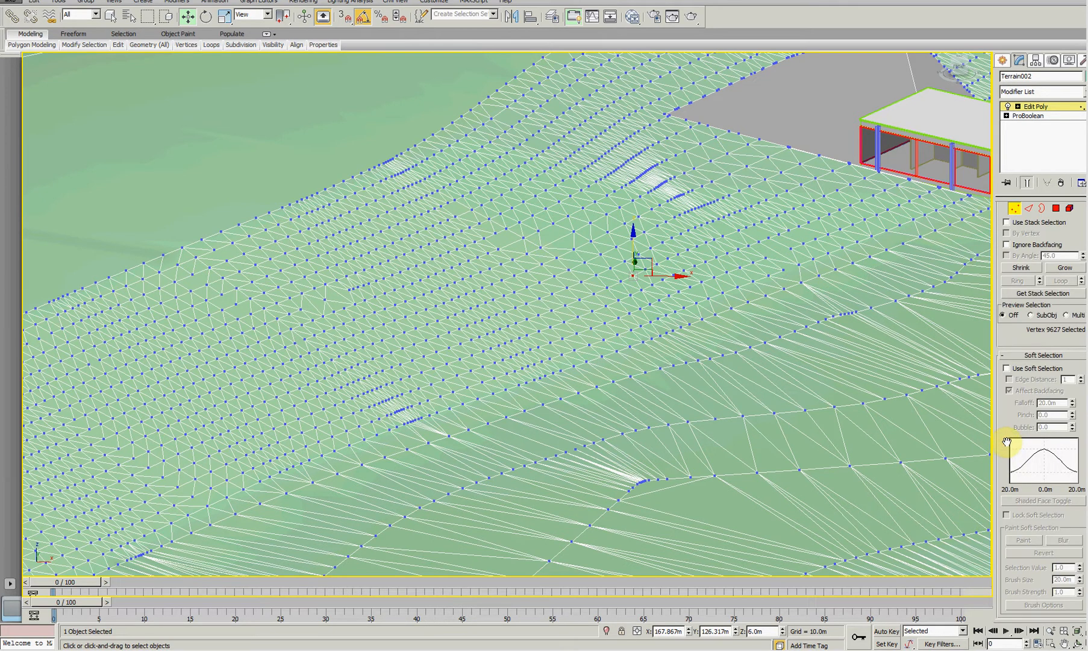
left_click(1007, 368)
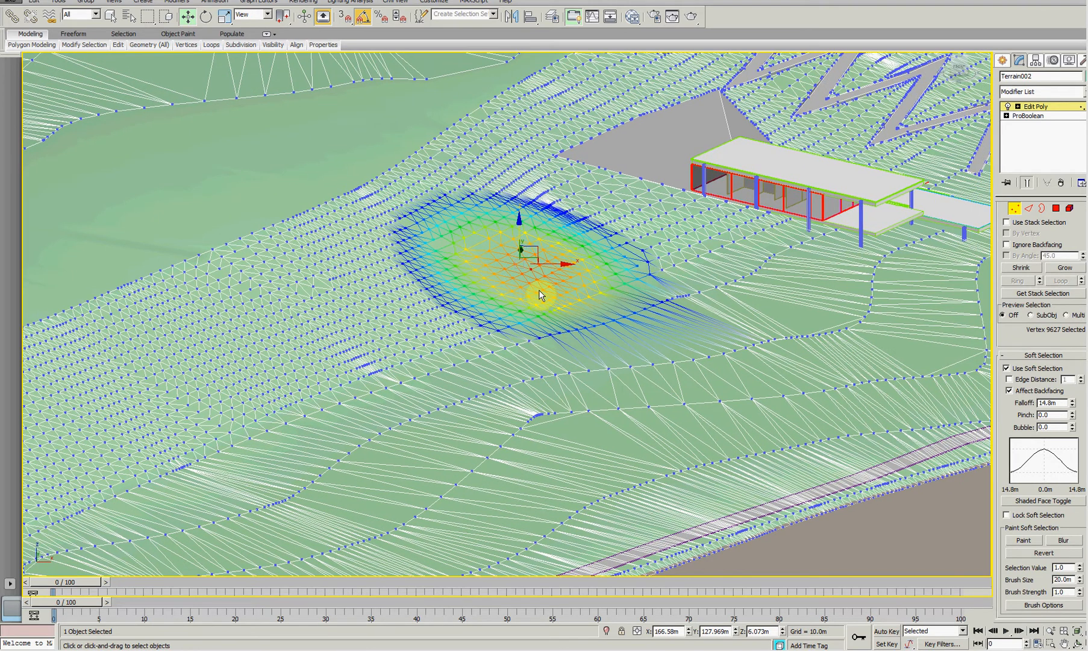
mouse_move(552, 280)
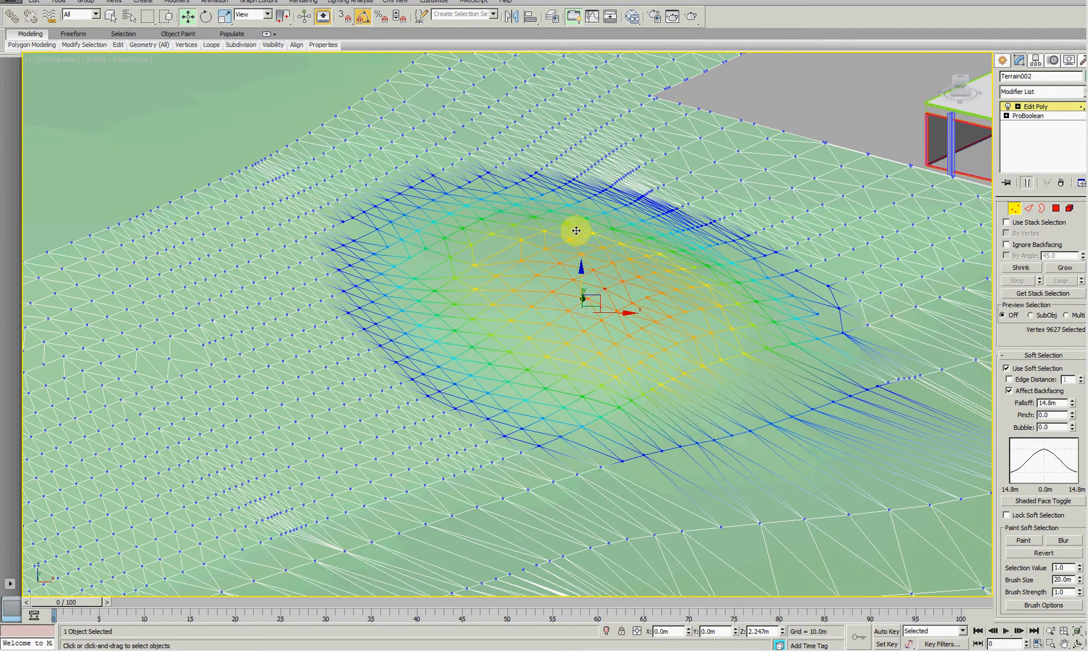
Lift several more vertices below the house, shrinking the falloff to 11.84 m
left_click_drag(576, 230, 517, 271)
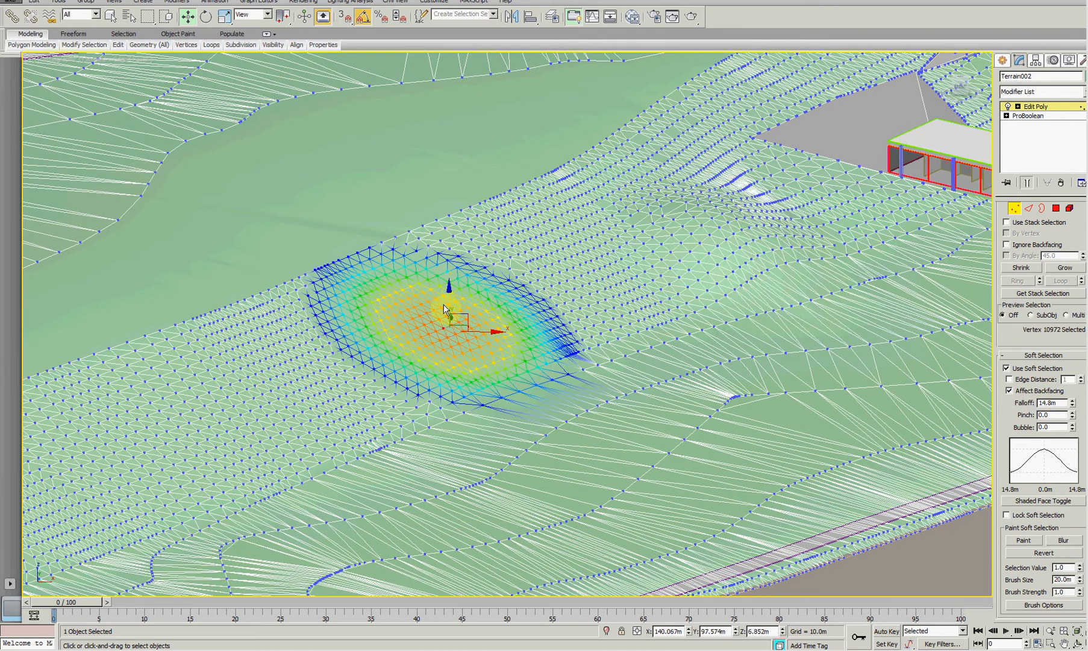
left_click_drag(450, 308, 449, 264)
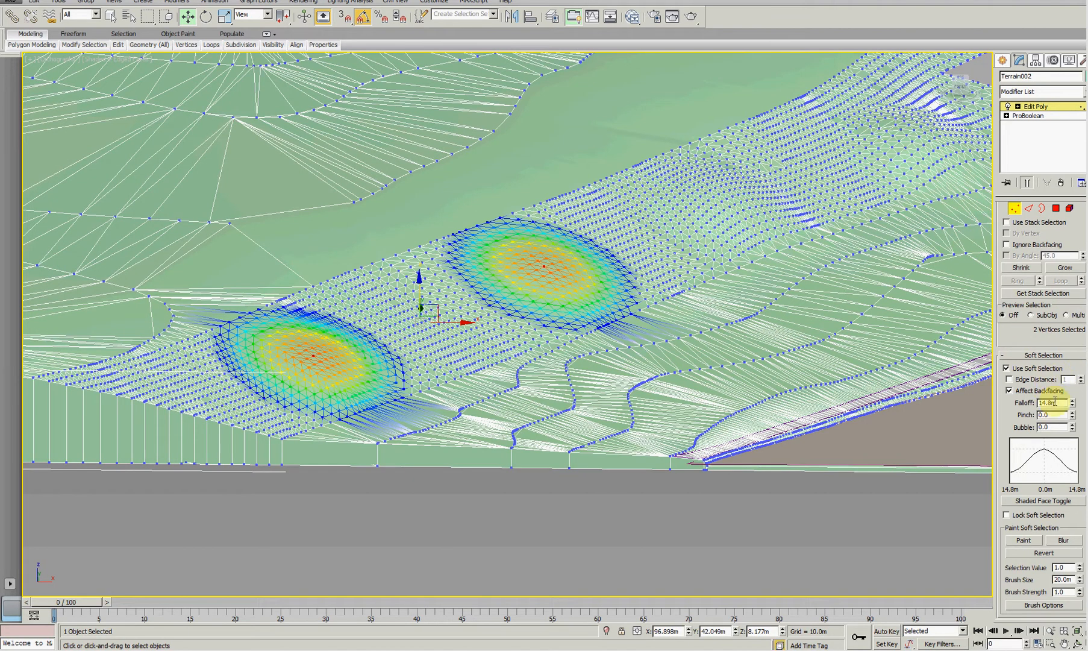
left_click_drag(1076, 401, 1076, 409)
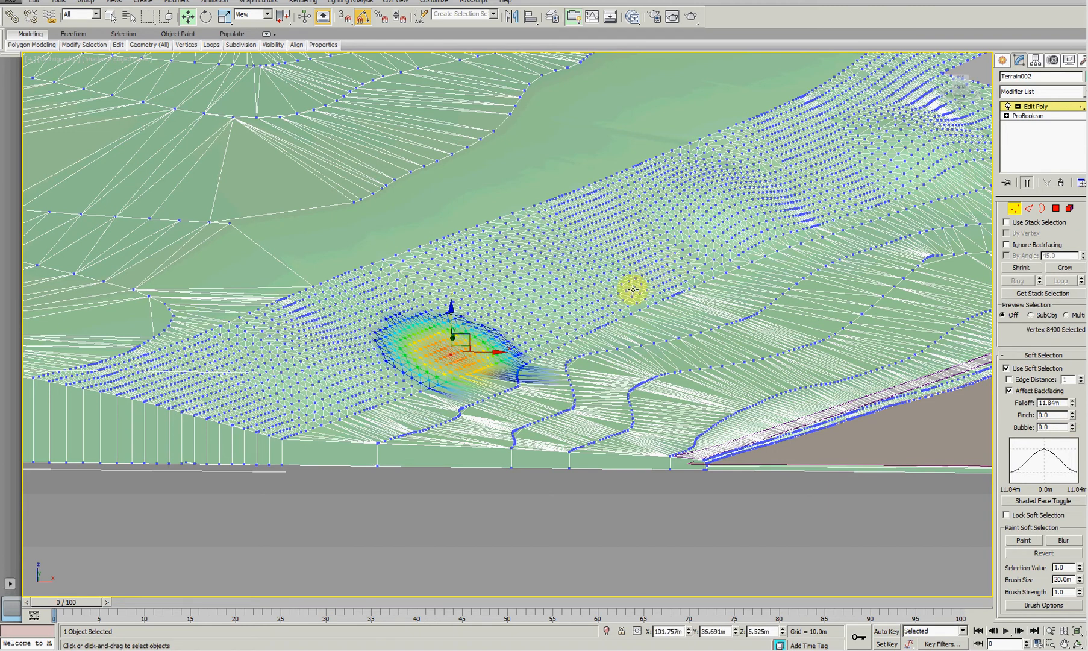
left_click_drag(451, 340, 638, 267)
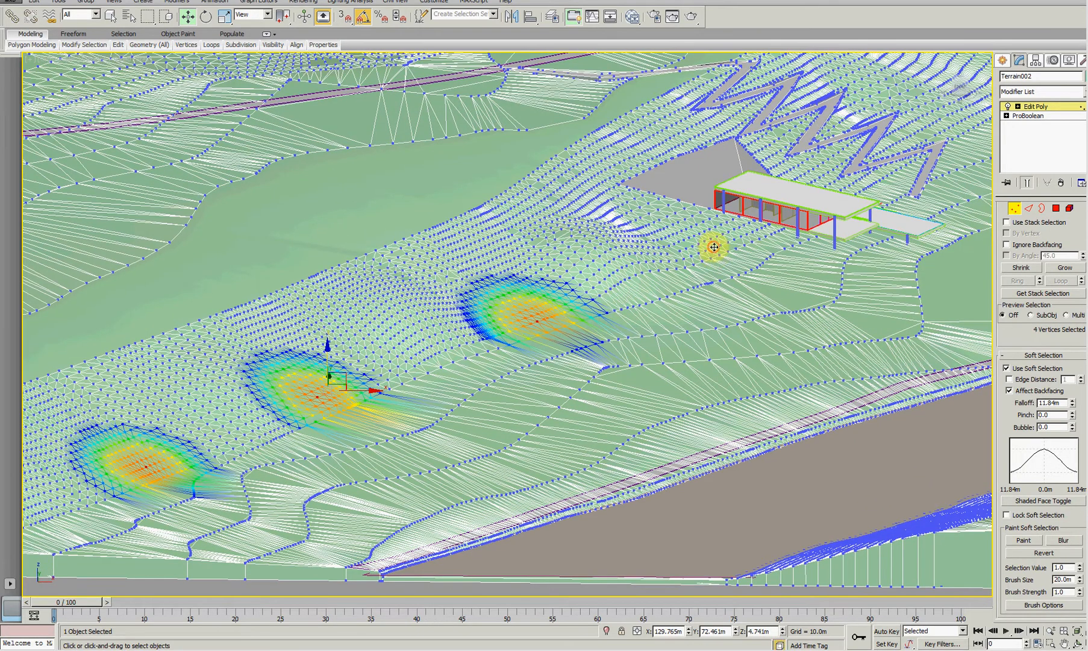
left_click_drag(713, 248, 382, 317)
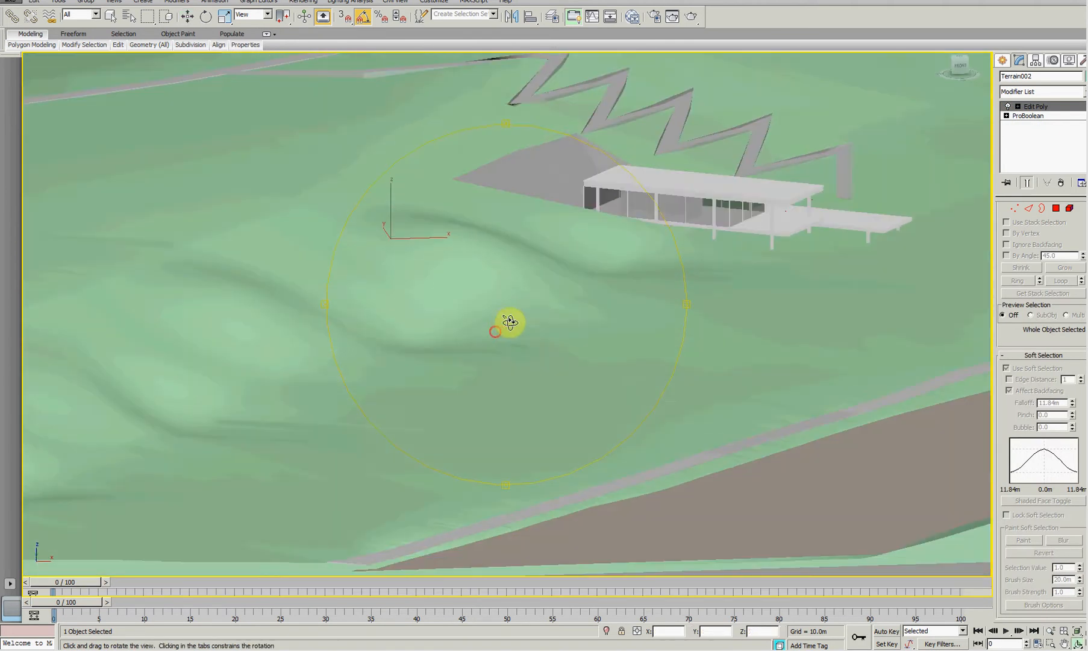
Orbit to inspect the mounds, then return to Vertex level and deselect all vertices
left_click_drag(496, 331, 485, 322)
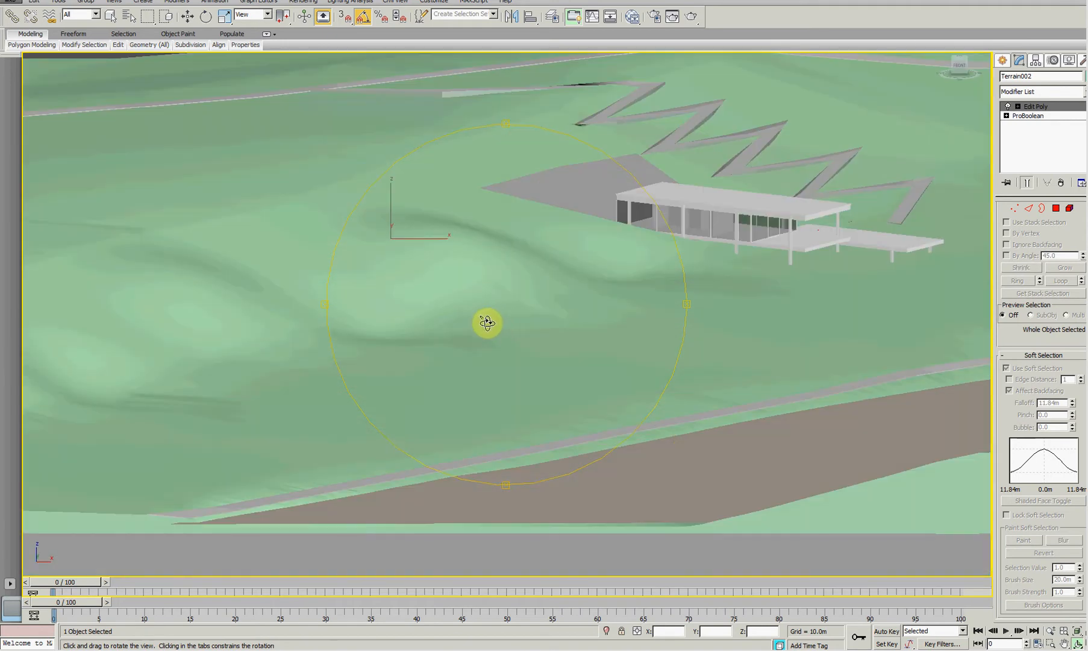
left_click_drag(486, 322, 468, 297)
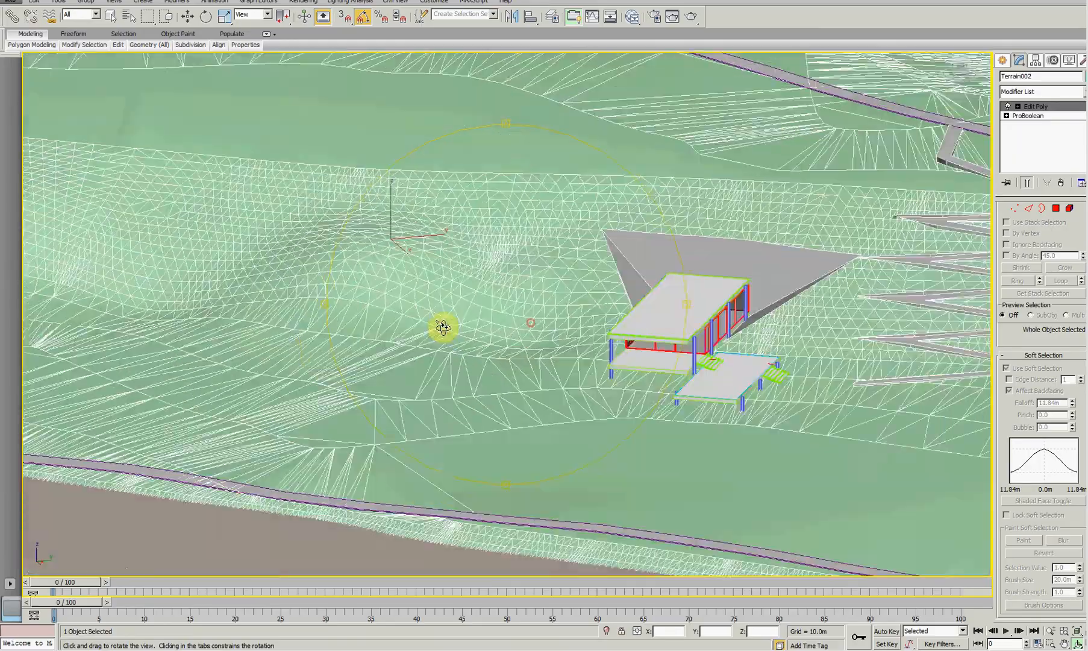
left_click_drag(444, 325, 541, 326)
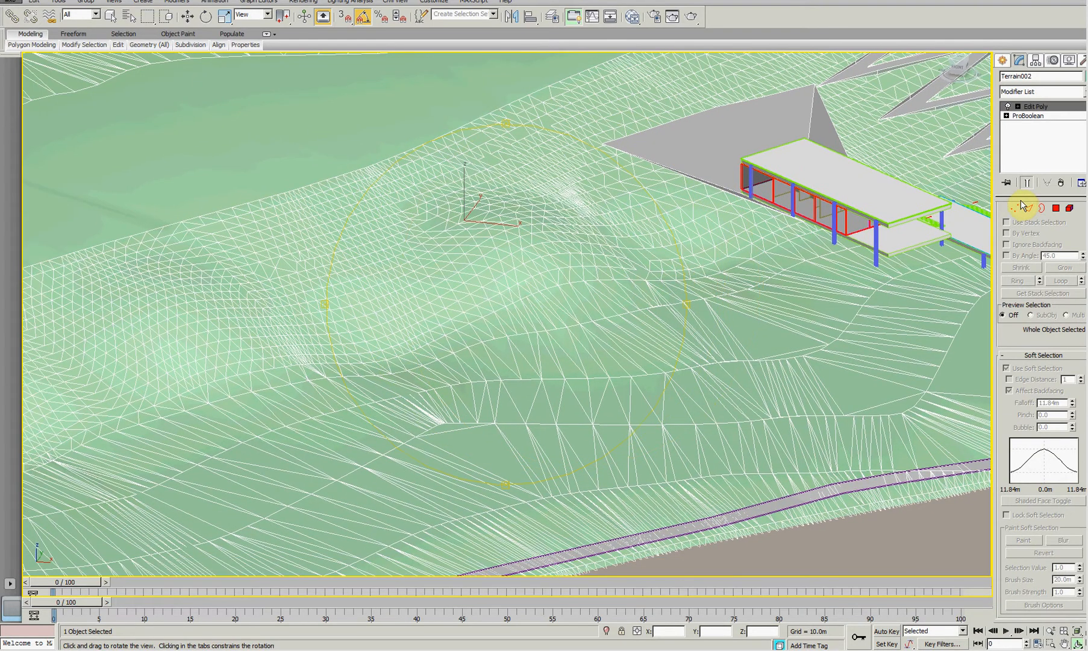
left_click(1014, 208)
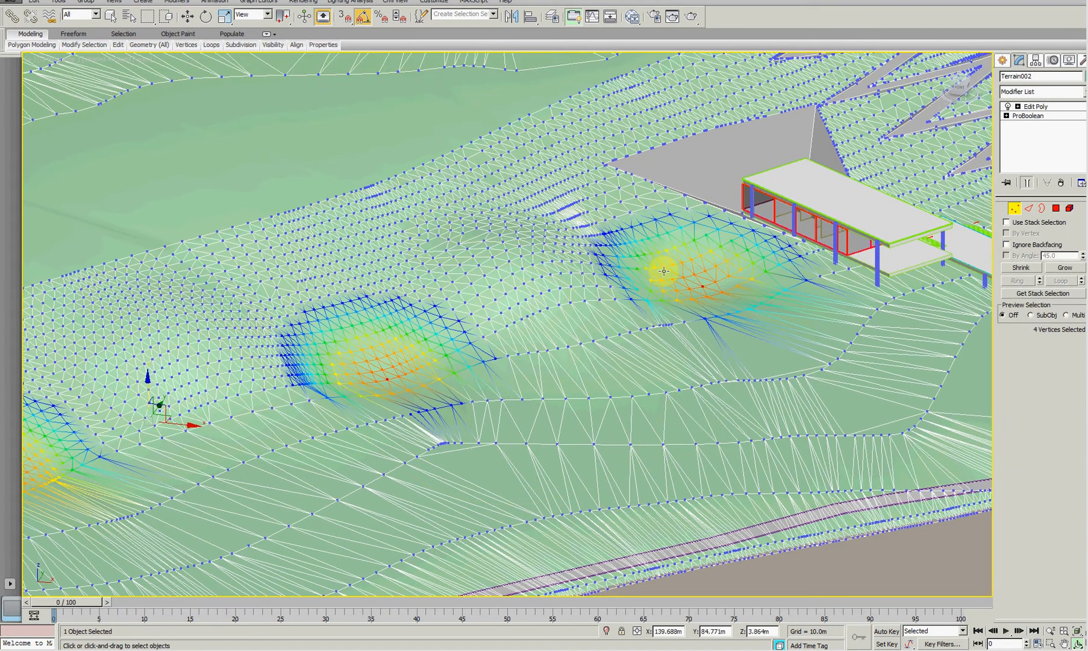
left_click(1043, 355)
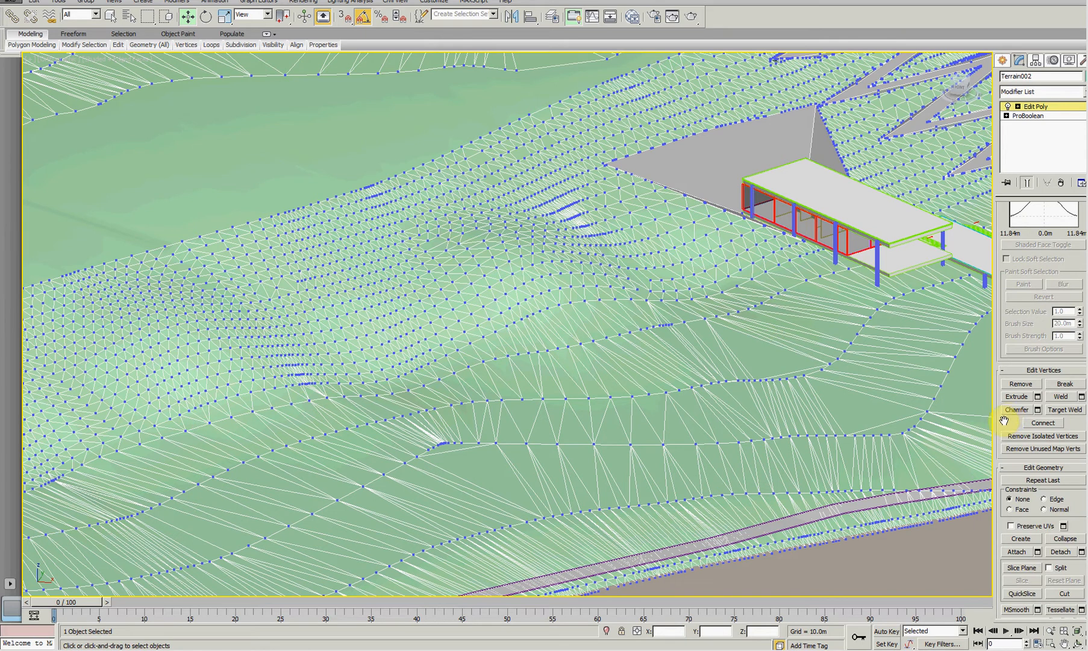
Activate the Push/Pull brush under Paint Deformation
scroll("down", 3)
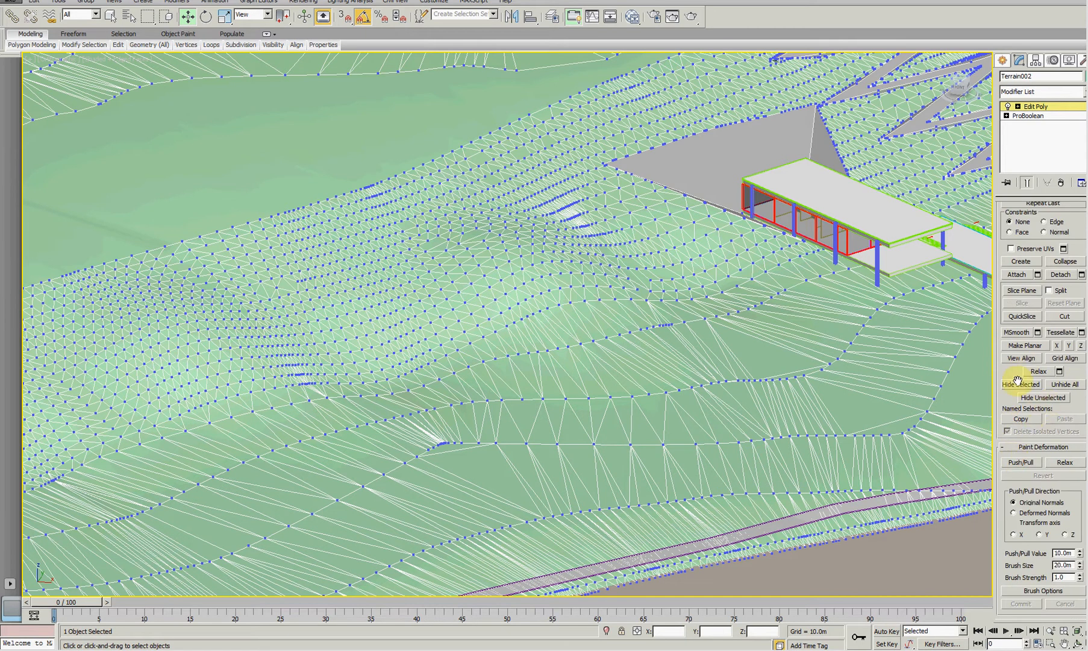
left_click(1022, 463)
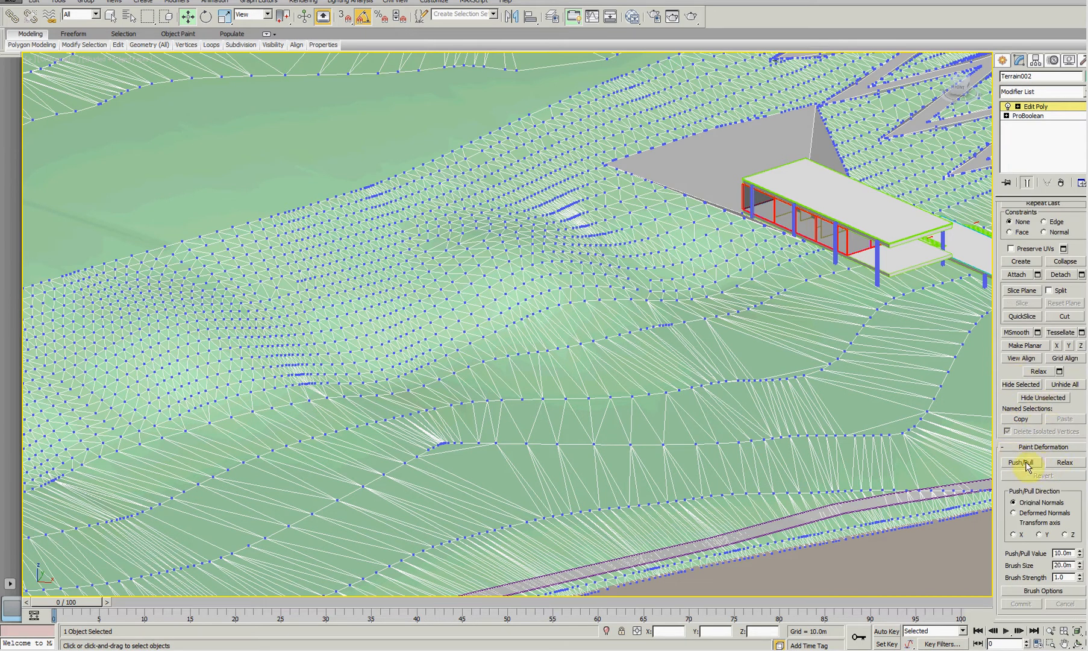
left_click(1021, 461)
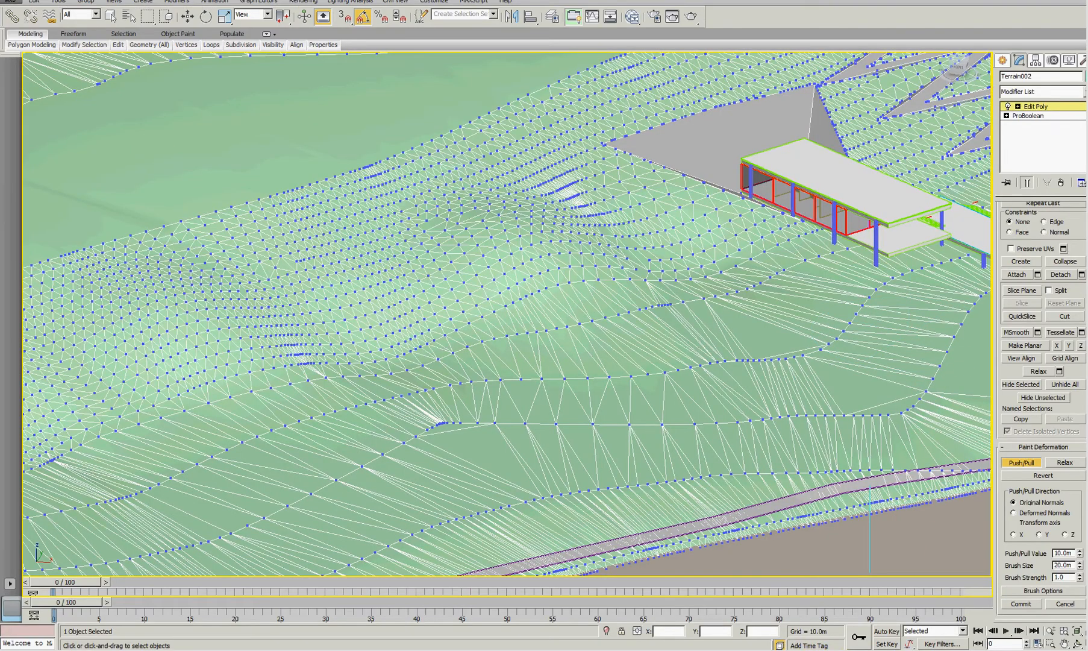
mouse_move(645, 374)
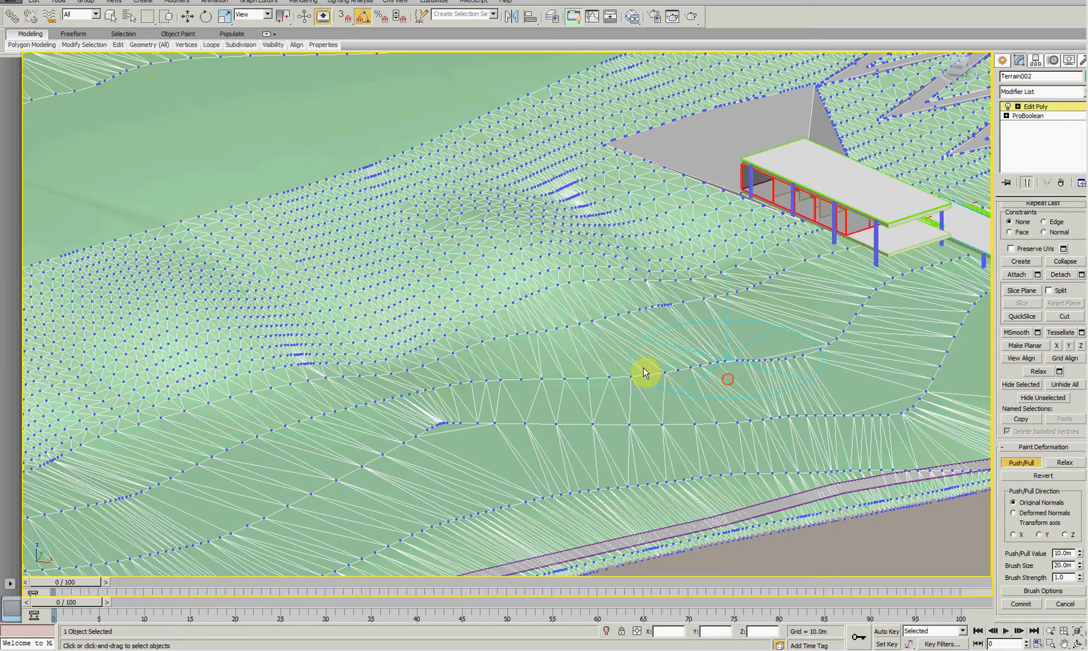
Paint a mound near the house, then set Push/Pull to 2.5 m and brush size to 12.0 m
left_click_drag(642, 371, 441, 278)
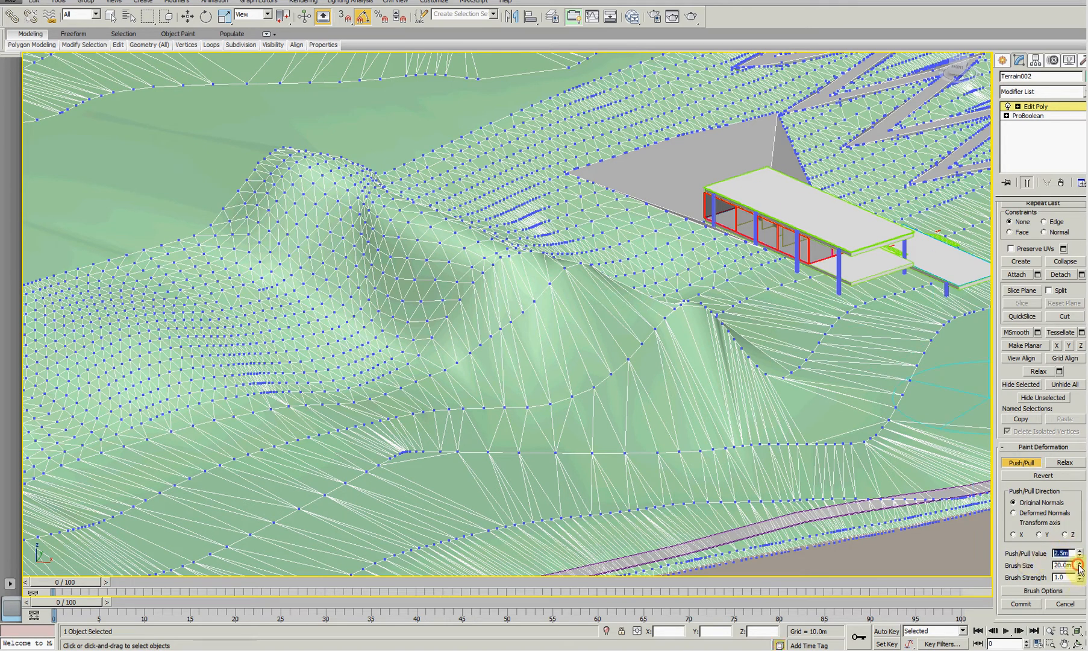
left_click(1081, 568)
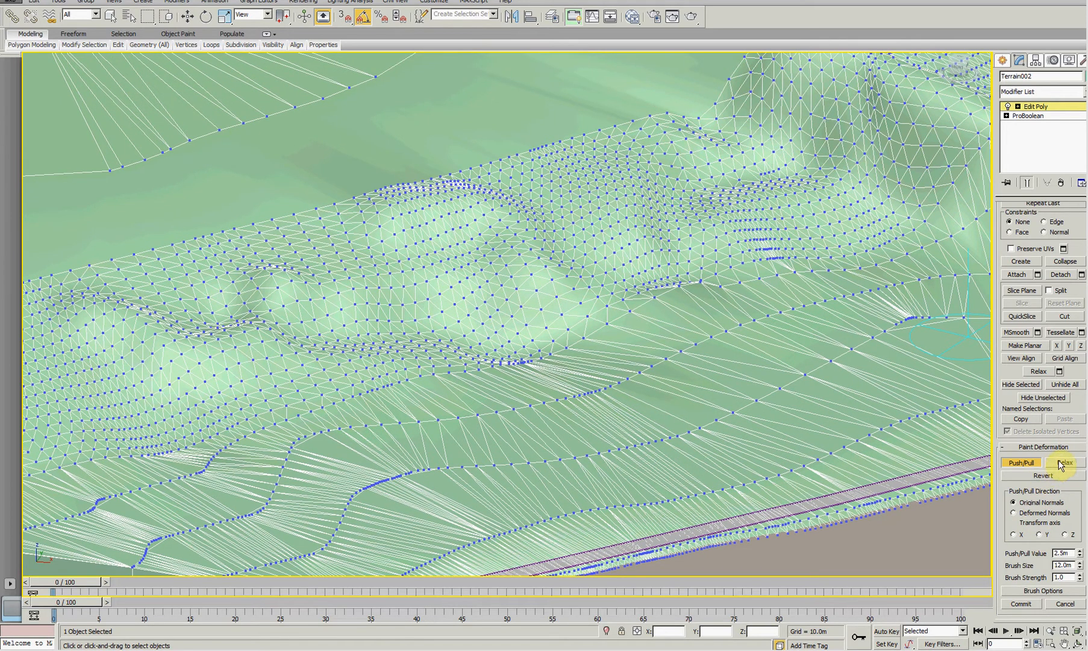
Brush the bumpy ridges with the Relax paint tool to smooth them
left_click(1064, 462)
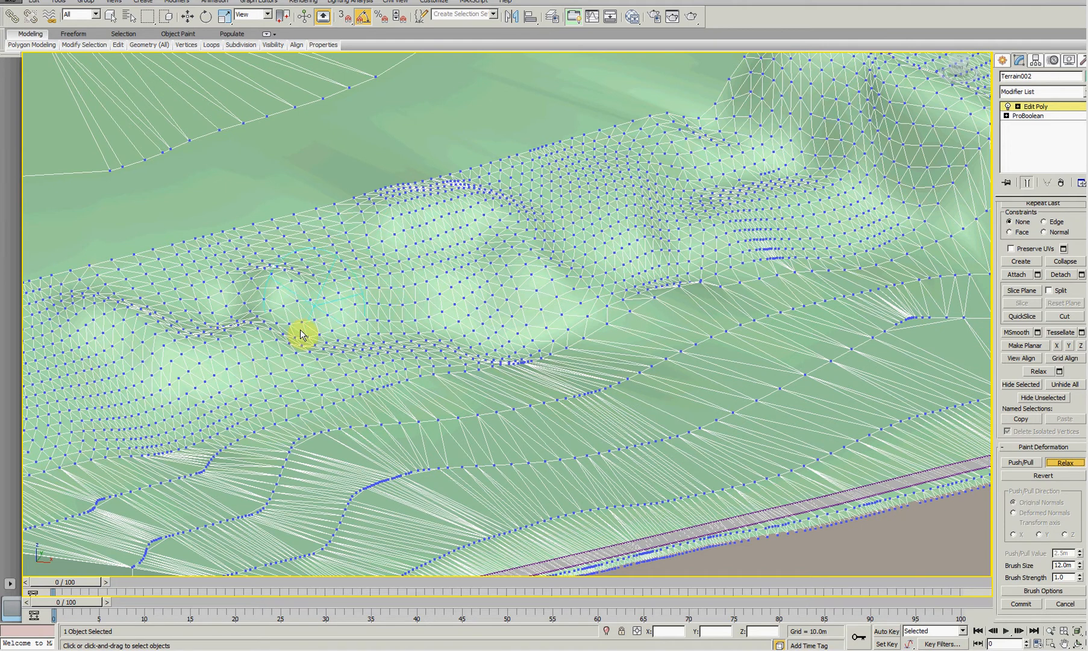
left_click_drag(302, 335, 201, 316)
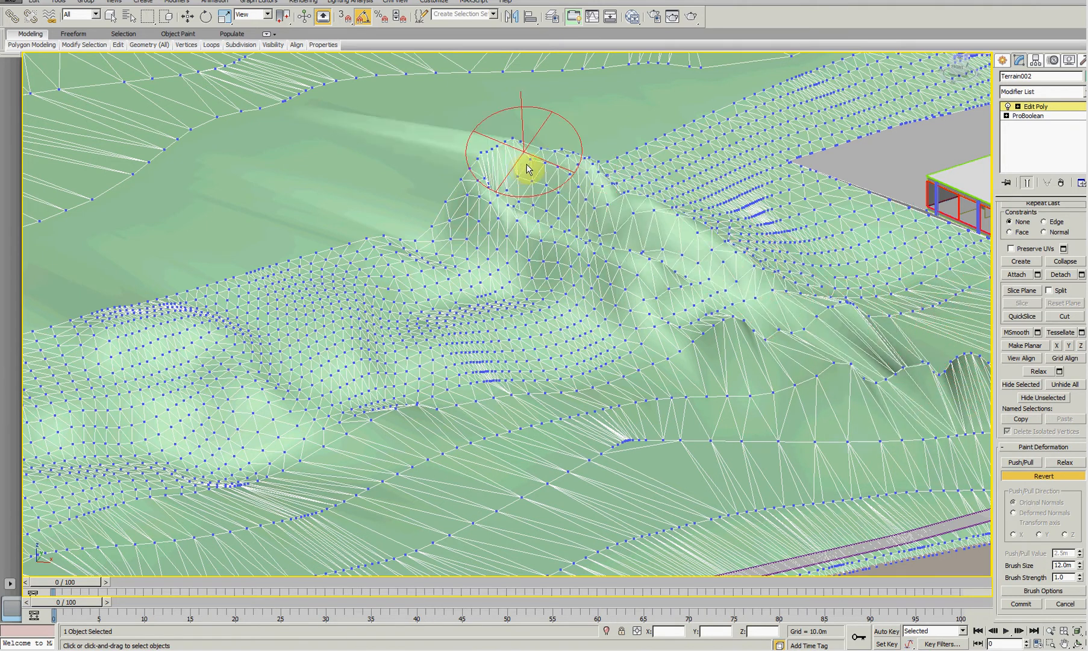
Revert three overdone spiky peaks, then zoom out to view the whole terrain
left_click_drag(527, 170, 475, 205)
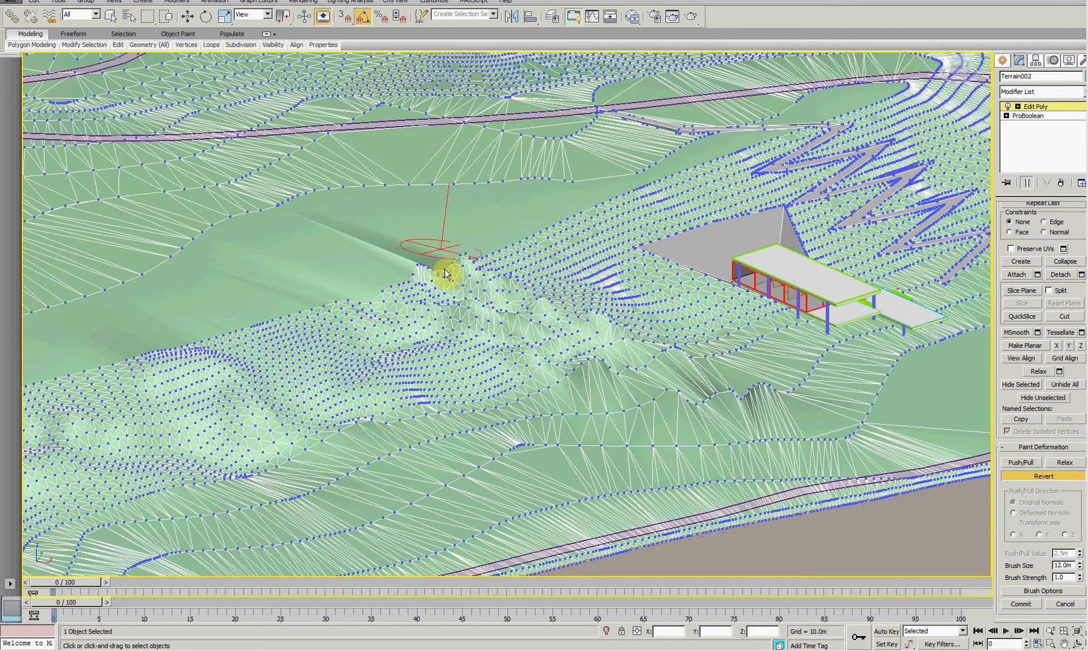
left_click_drag(448, 274, 354, 274)
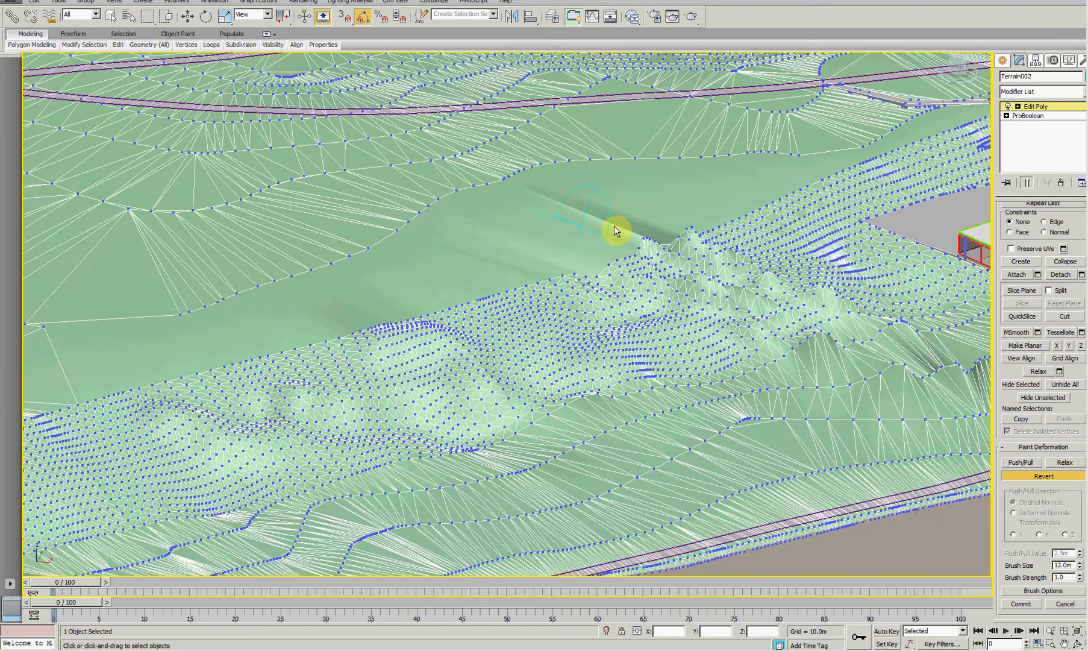
left_click_drag(614, 230, 652, 262)
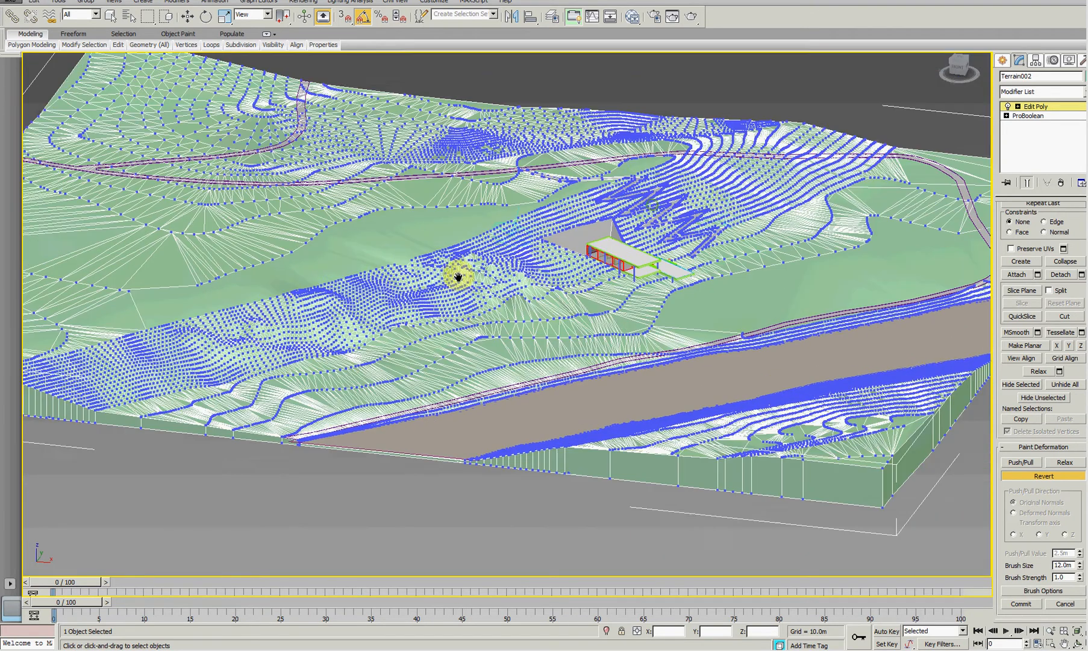
left_click_drag(458, 277, 726, 251)
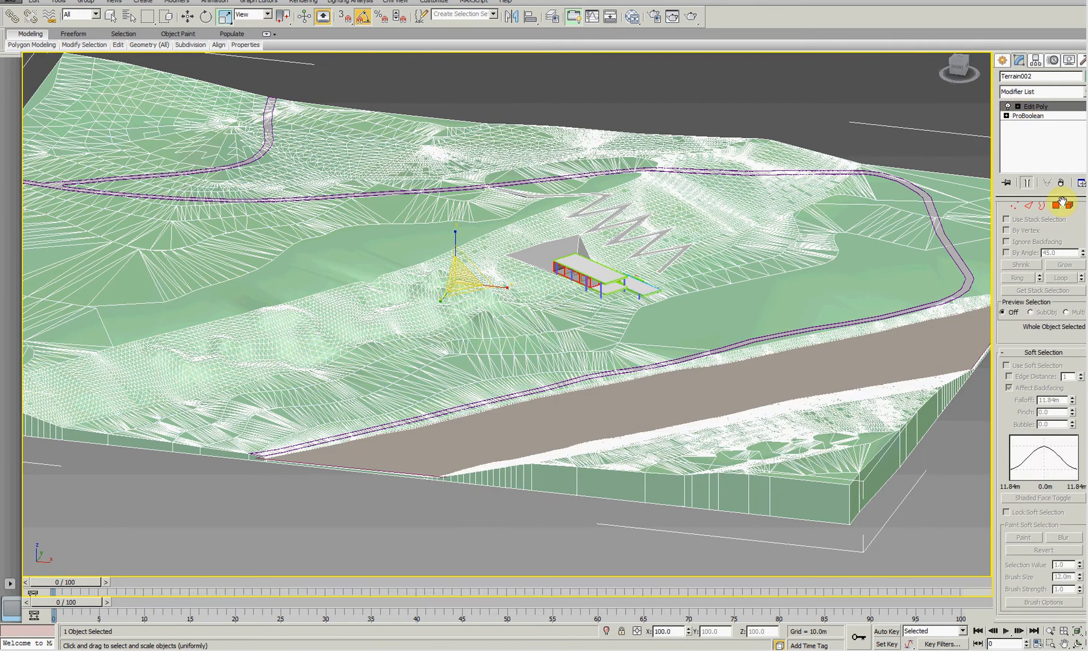
Exit Vertex mode and scroll the Modifier List down to Subdivide
left_click(1028, 115)
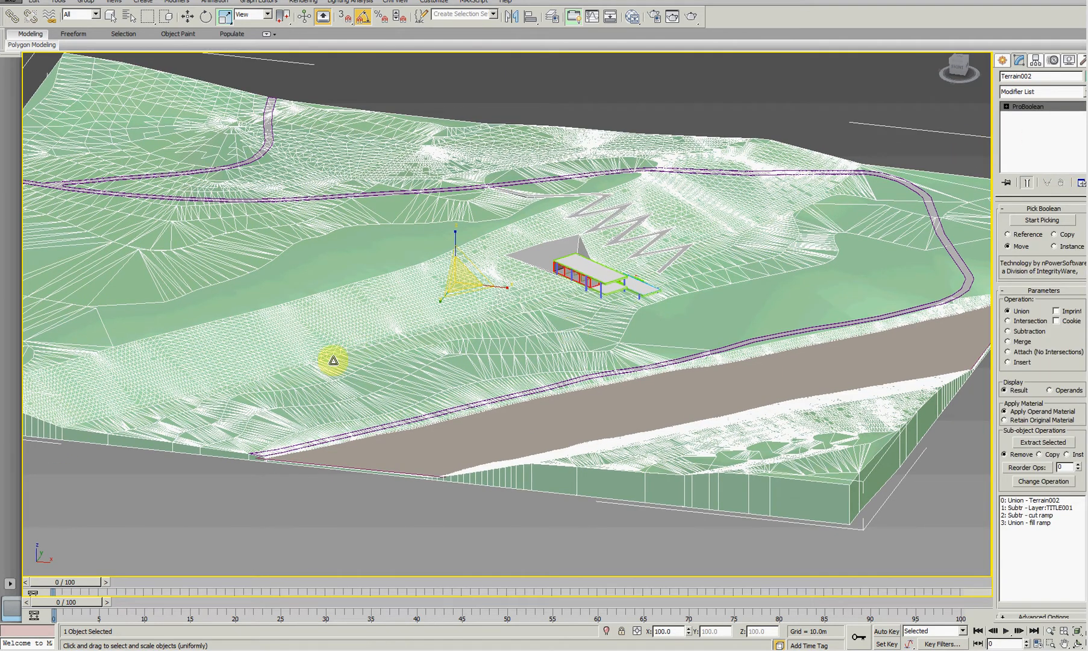
left_click_drag(332, 361, 494, 320)
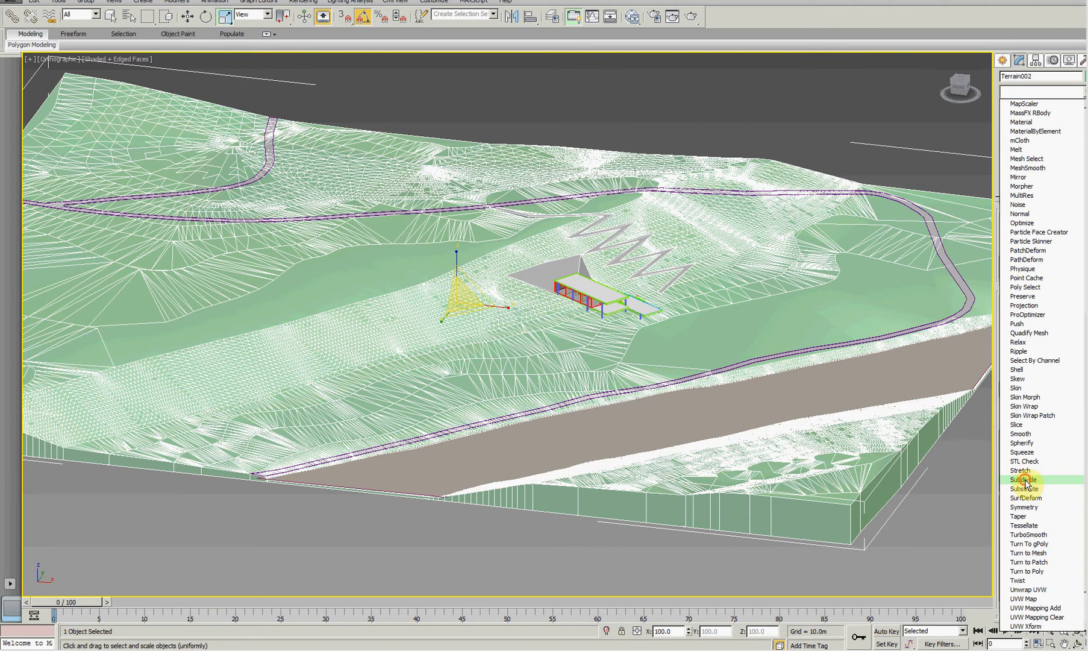
Add a Subdivide modifier on the ProBoolean and type a new Size value
left_click(1024, 479)
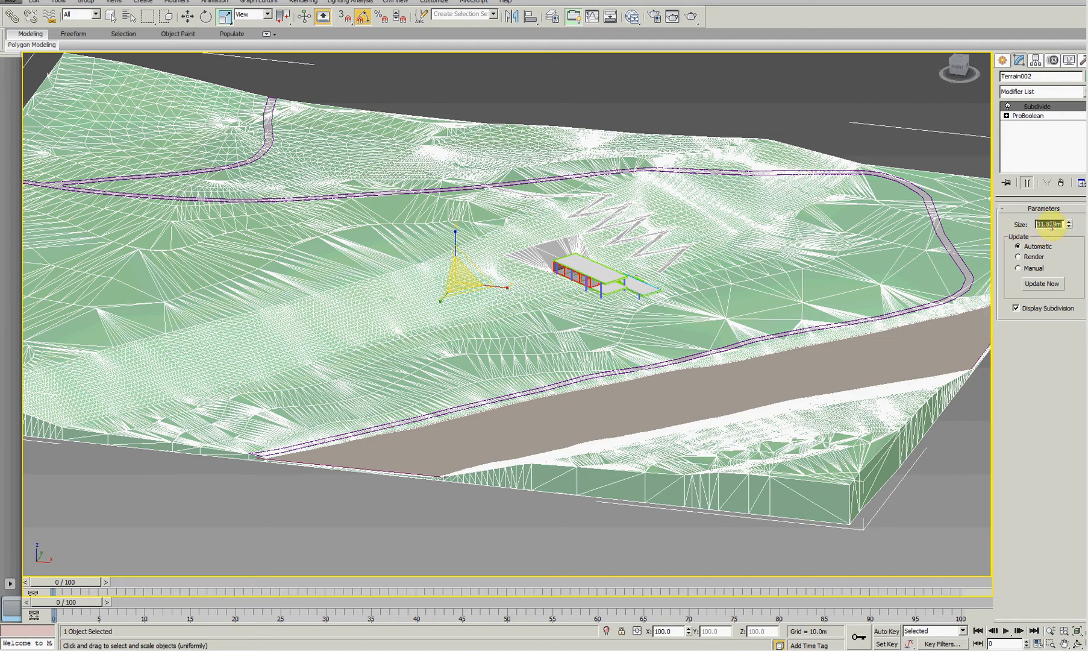
type("15.0m")
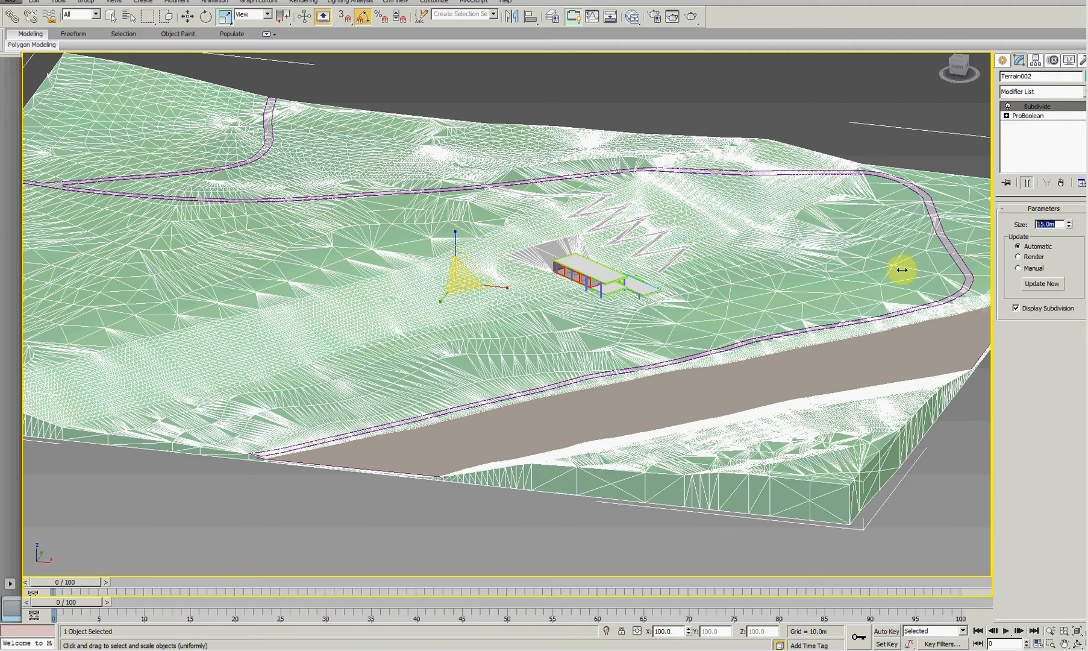
mouse_move(809, 294)
type("4")
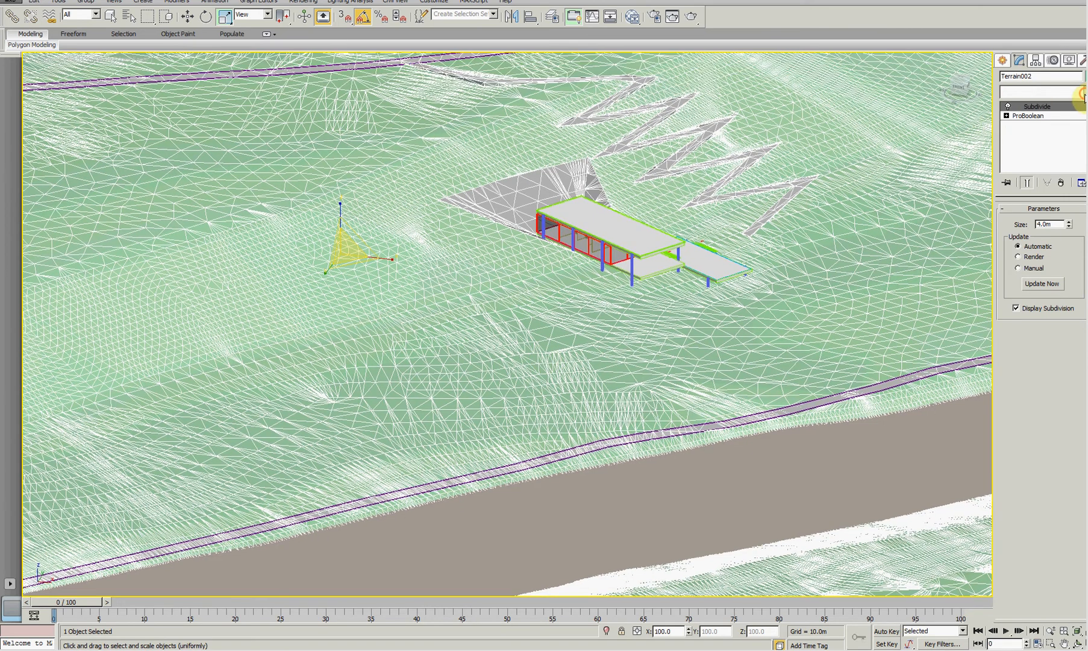
Add Edit Poly above Subdivide, enable Push/Pull, and paint a mound at left
left_click(1043, 75)
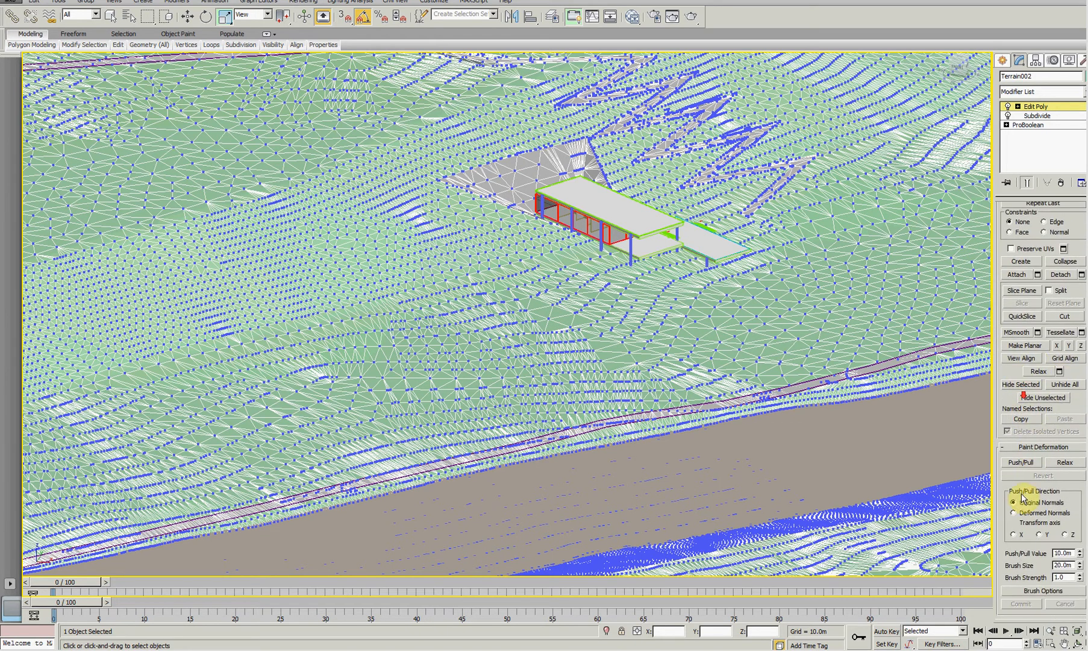
left_click(1020, 462)
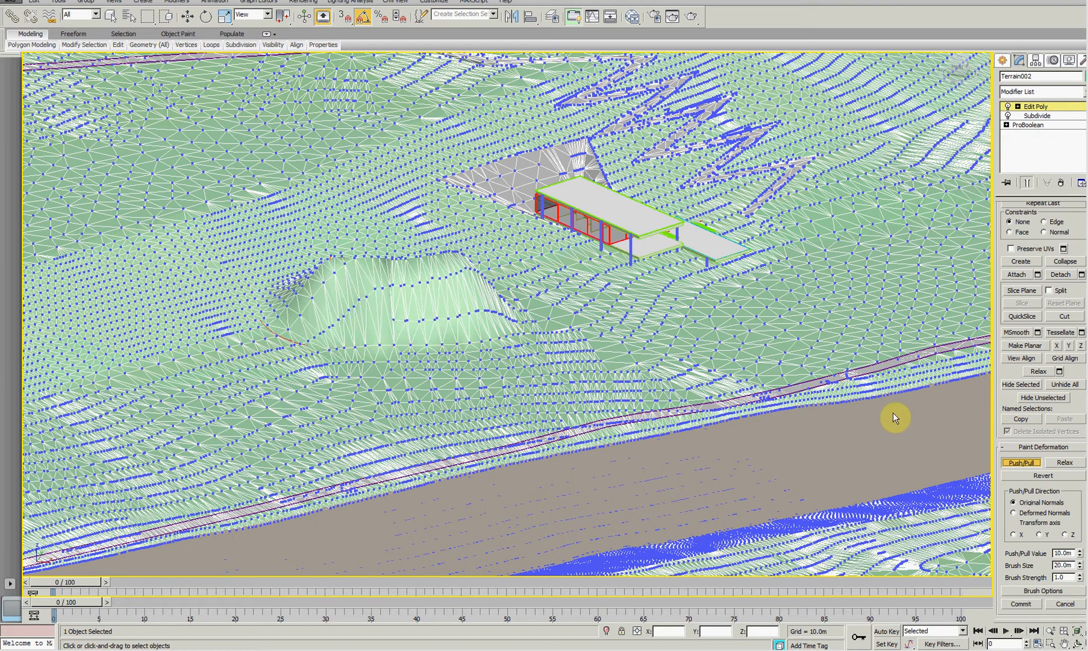
left_click(1080, 549)
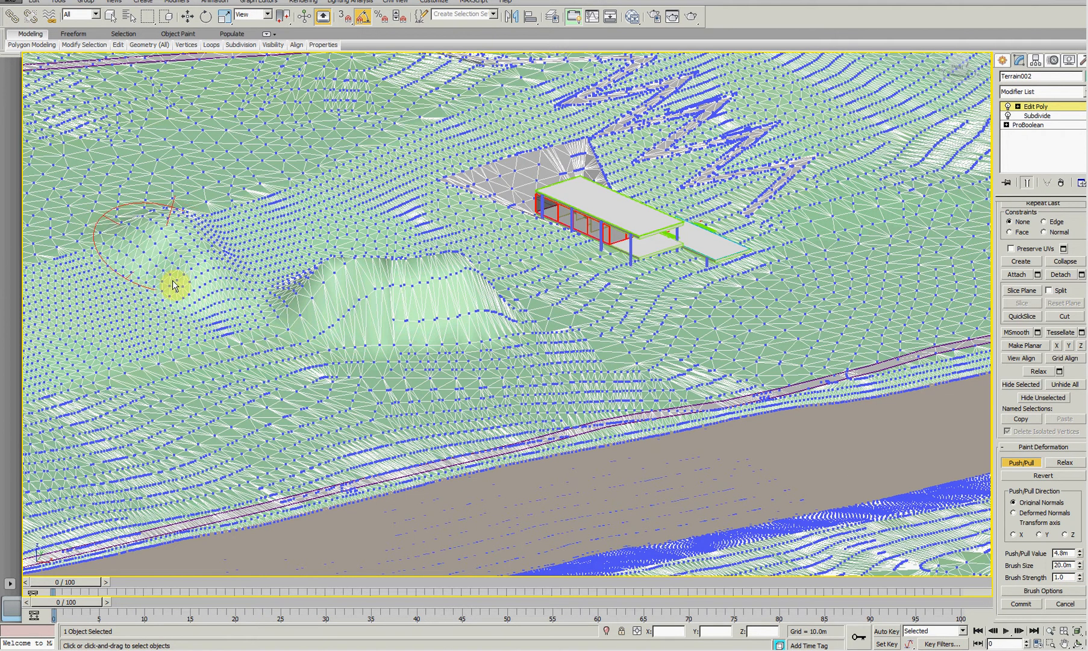
left_click_drag(174, 285, 172, 143)
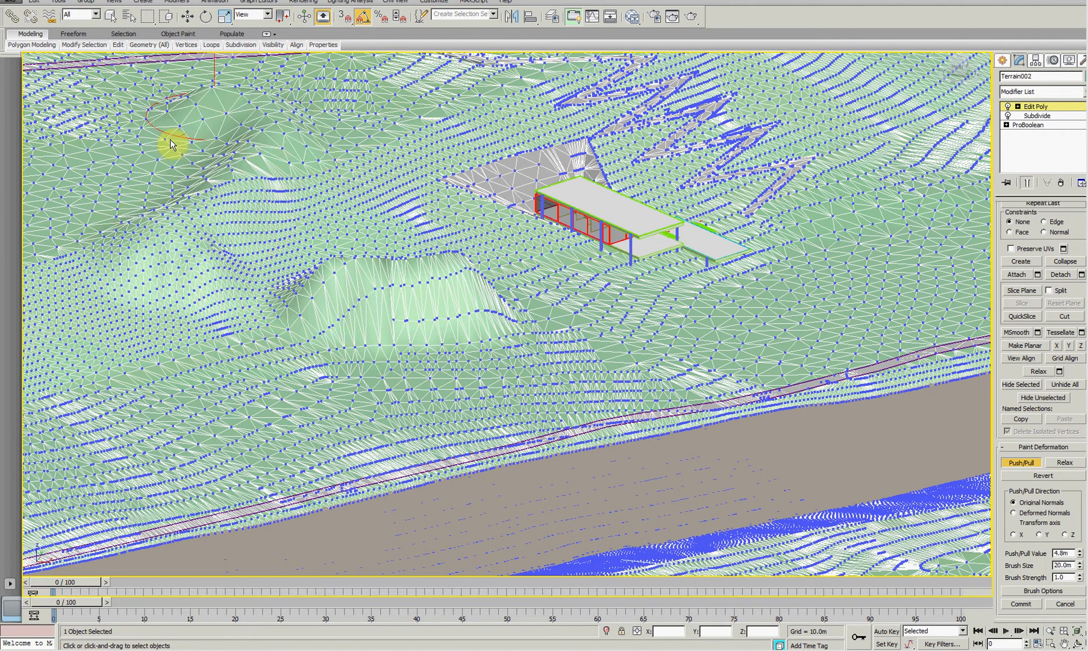